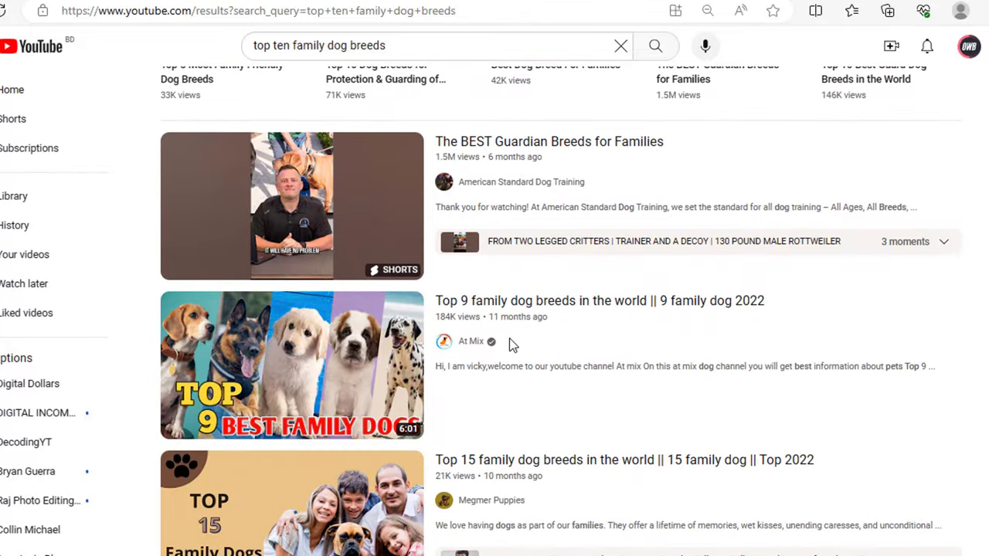
Scroll through ViralBe's popular and latest video uploads.
scroll(down, 3)
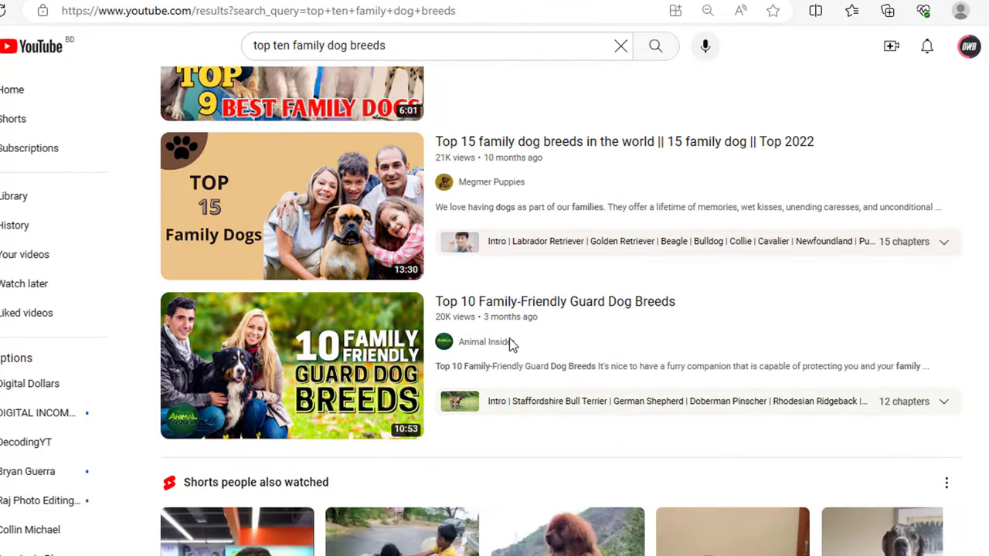
scroll(down, 3)
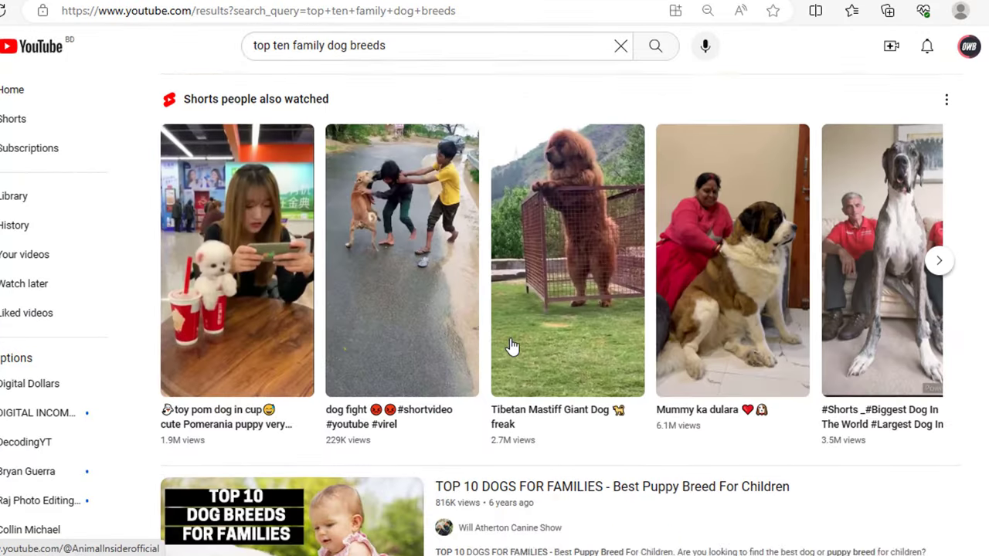
scroll(down, 3)
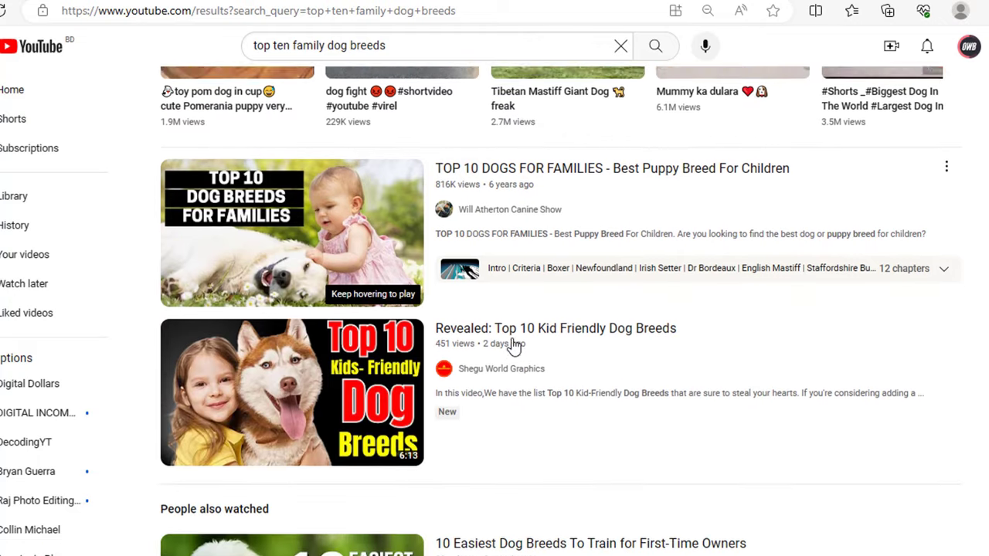
scroll(down, 3)
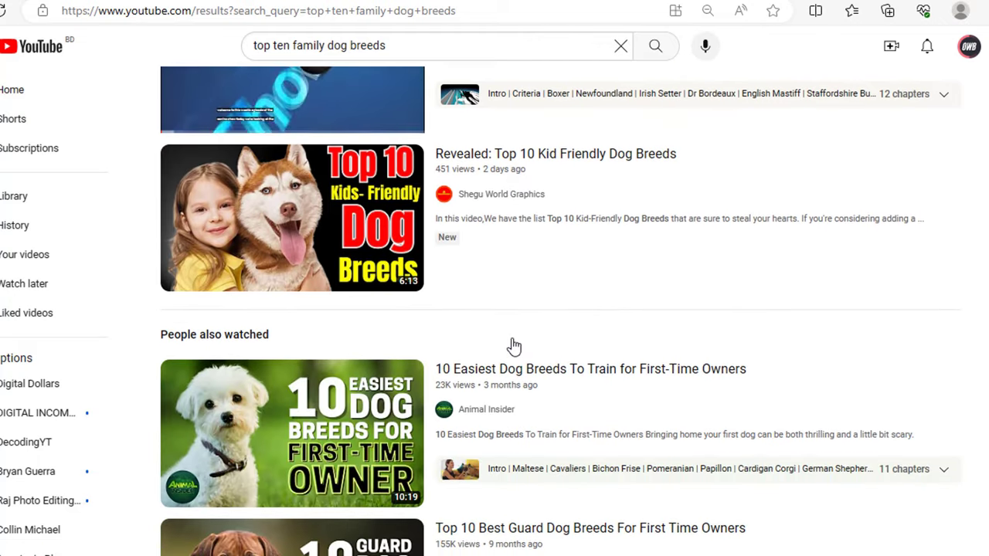
scroll(down, 3)
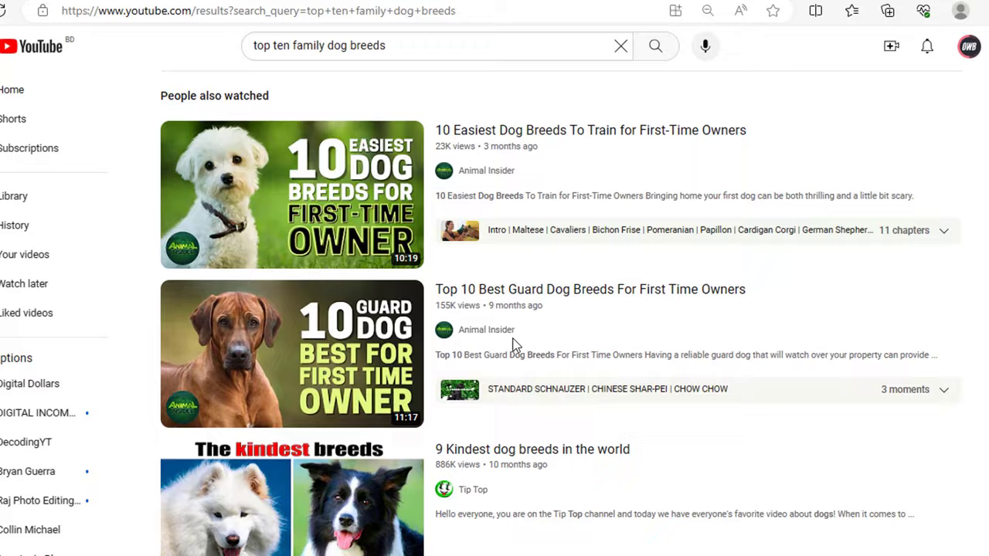
scroll(down, 3)
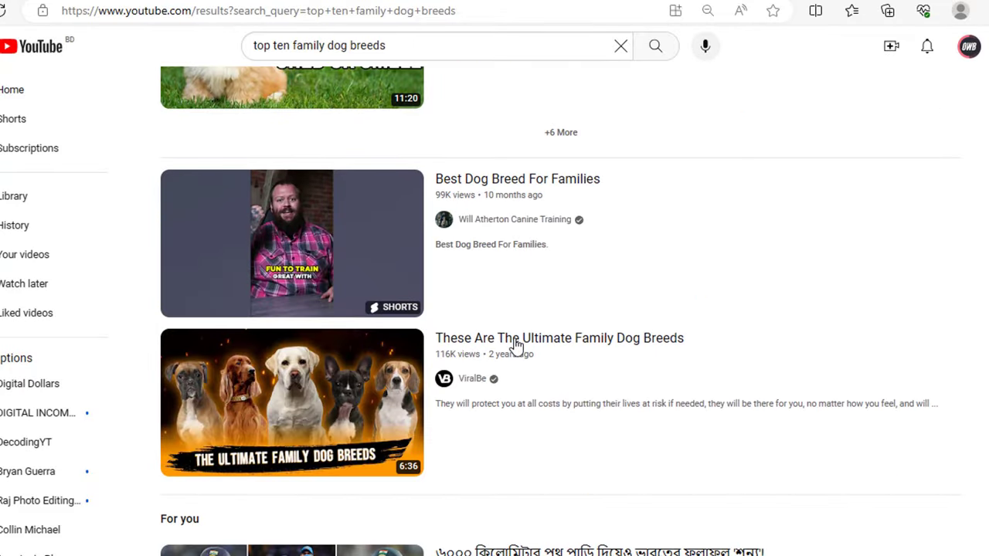
scroll(down, 3)
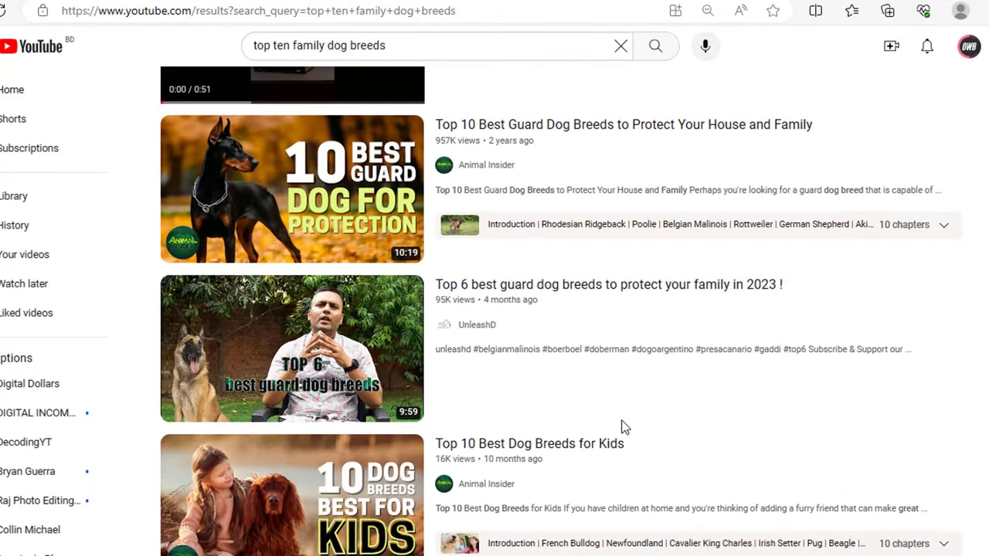
scroll(down, 3)
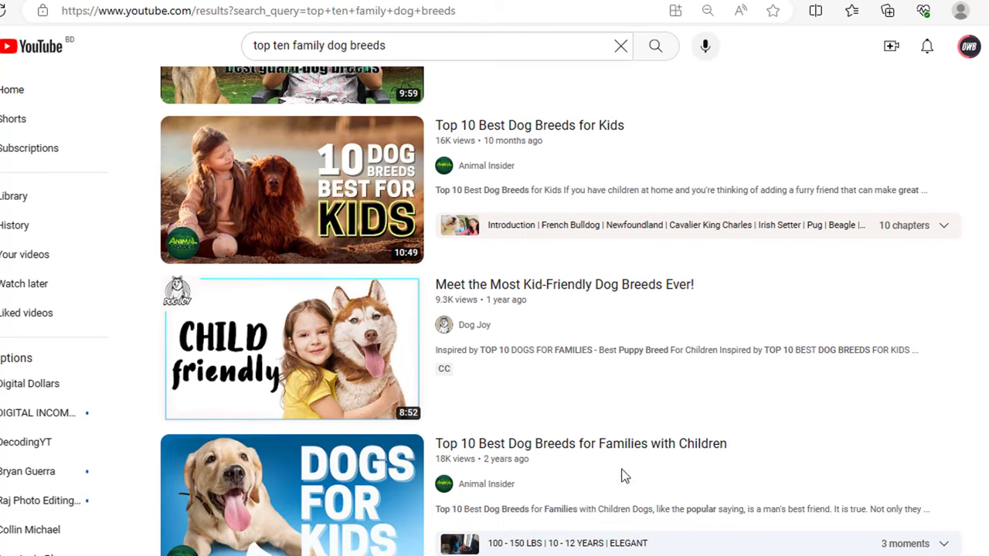
scroll(down, 3)
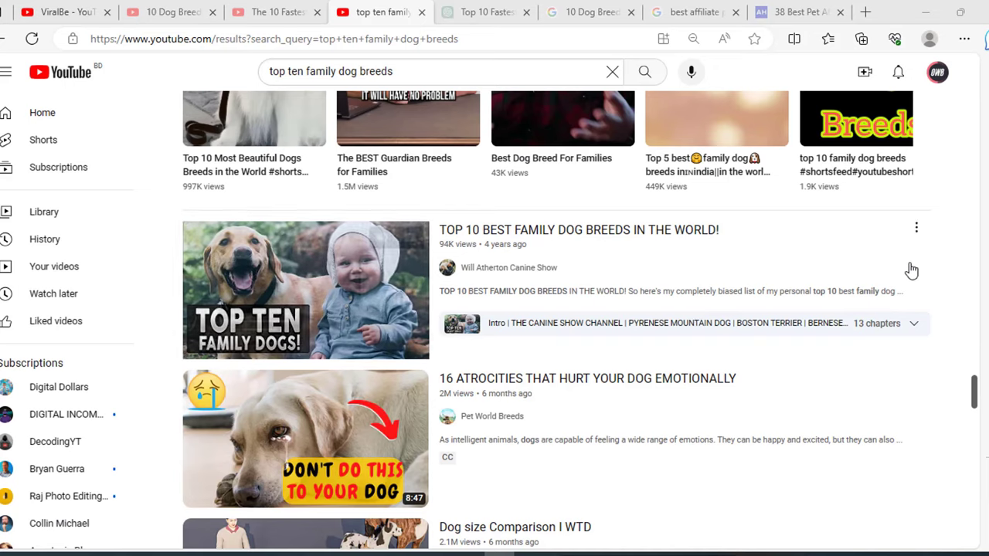
scroll(down, 3)
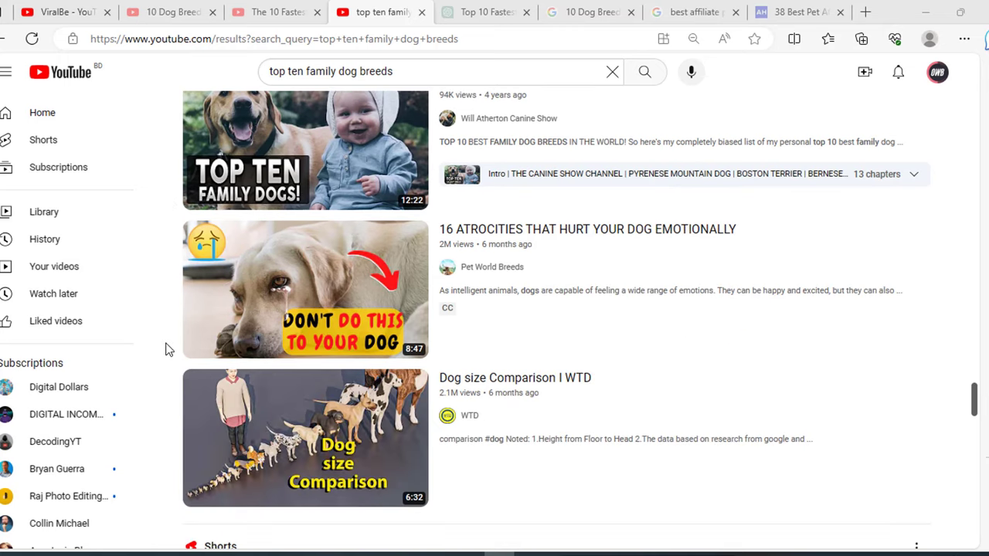
scroll(down, 3)
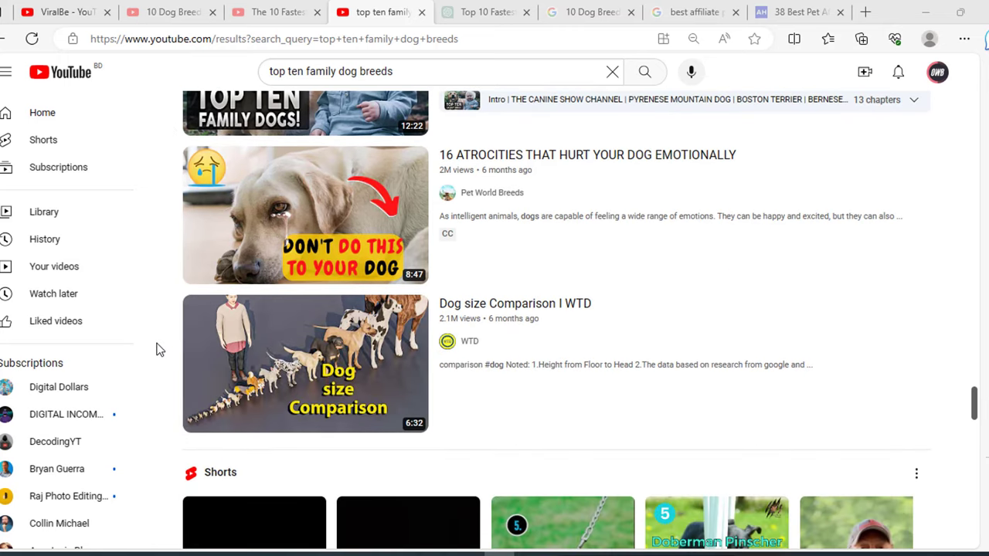
scroll(down, 3)
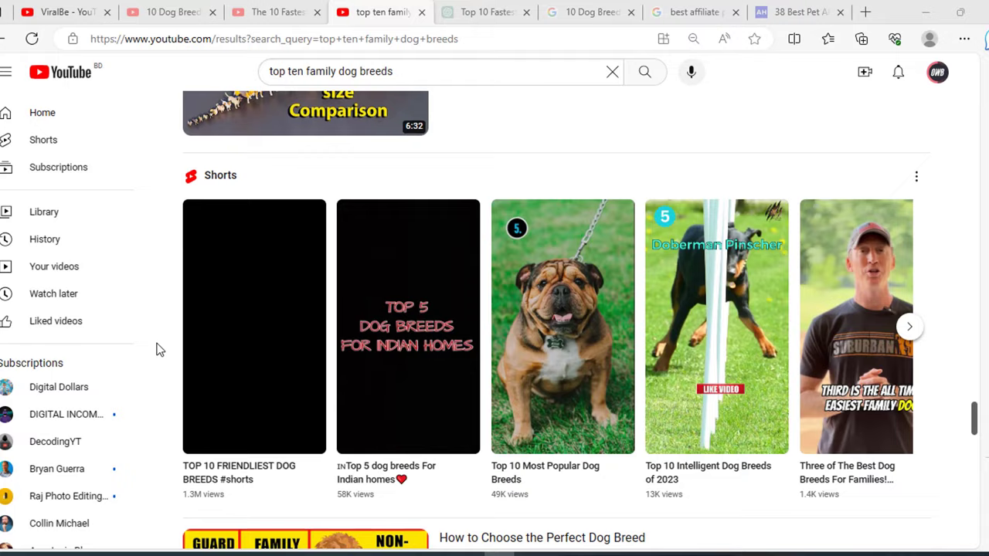
scroll(down, 3)
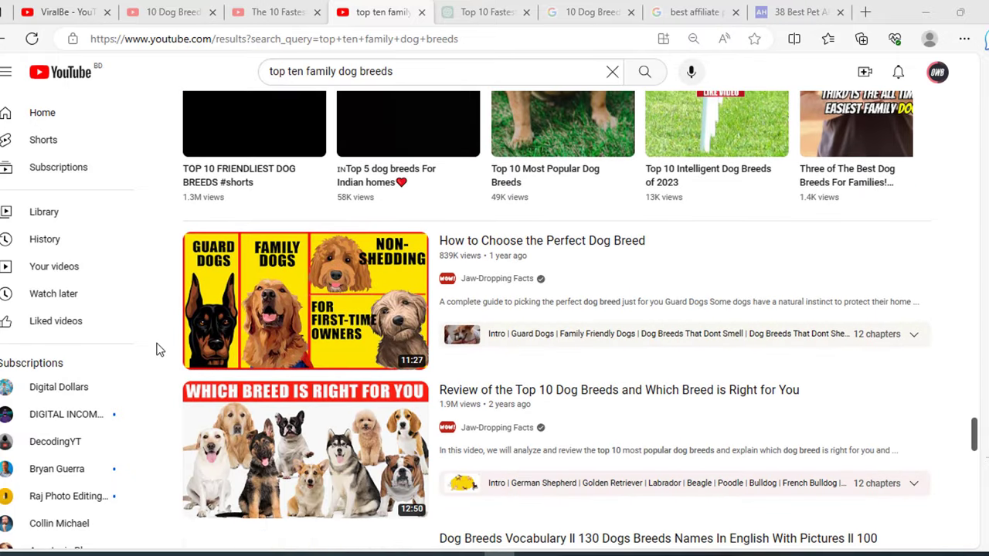
scroll(down, 3)
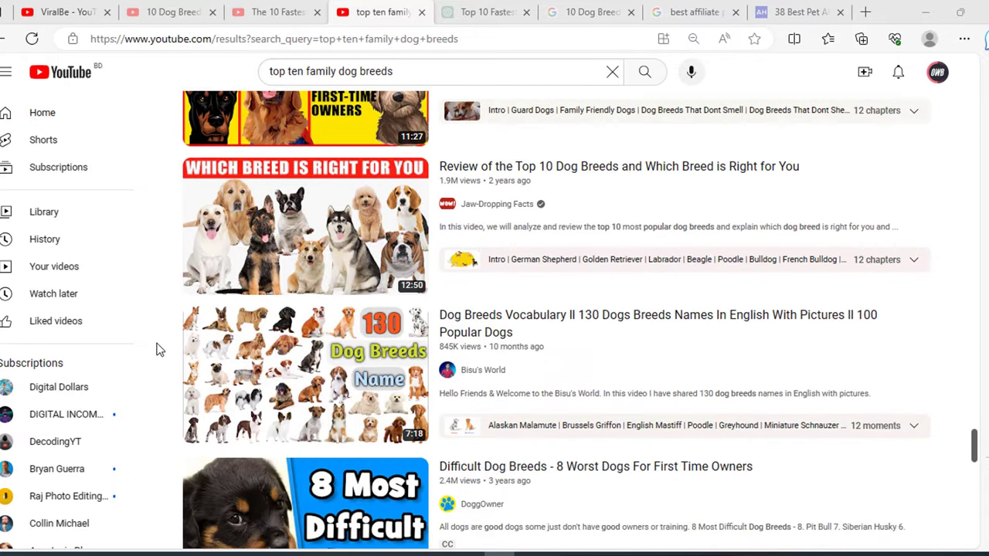
scroll(down, 3)
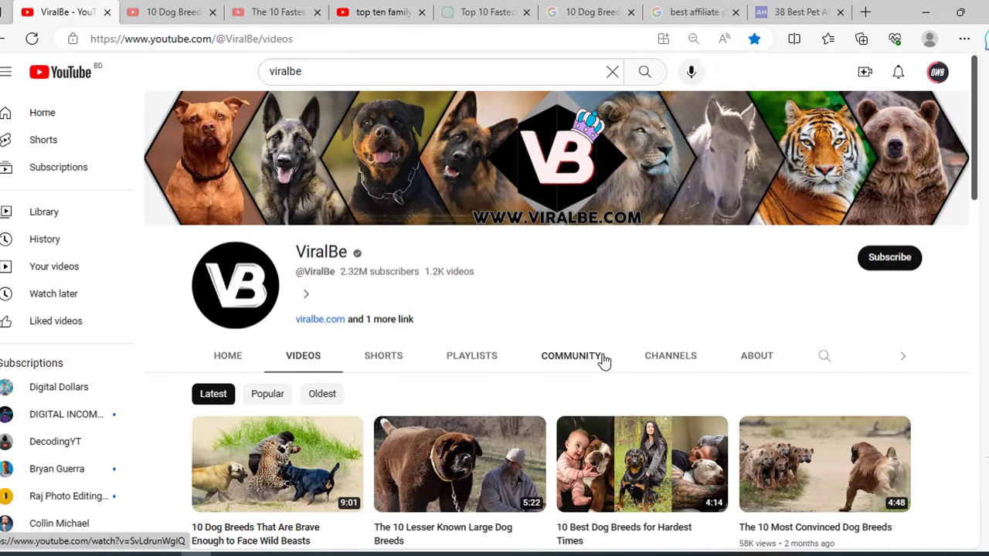
mouse_move(314, 289)
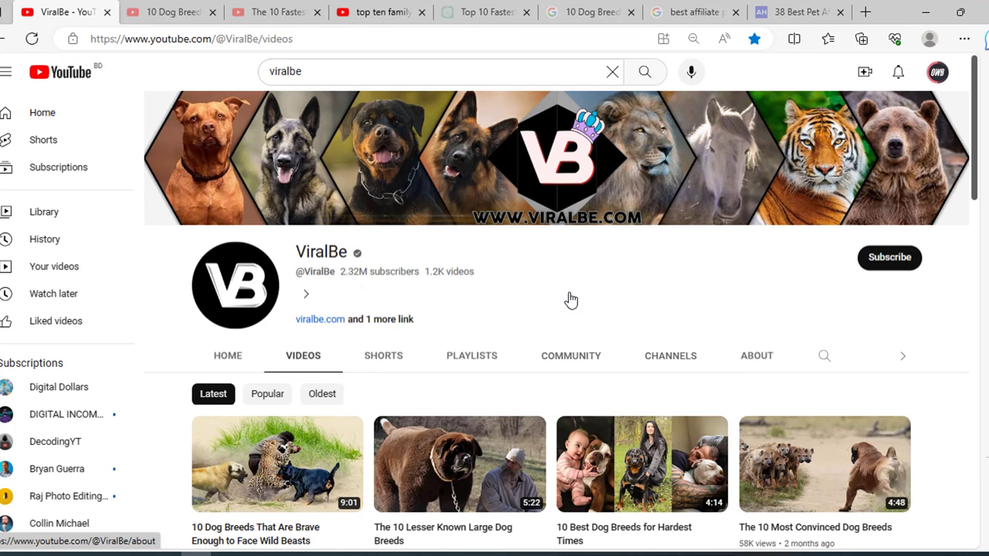
scroll(down, 3)
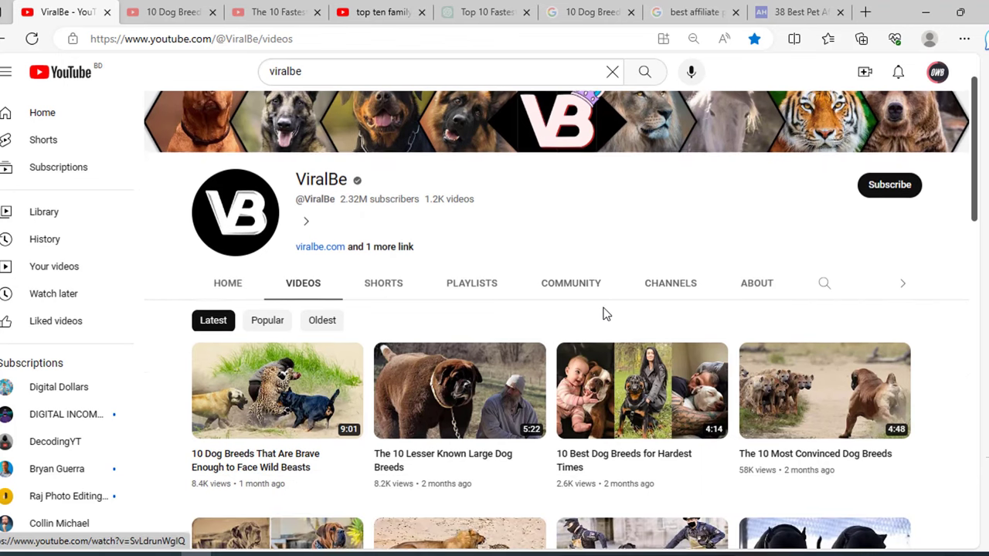
scroll(down, 3)
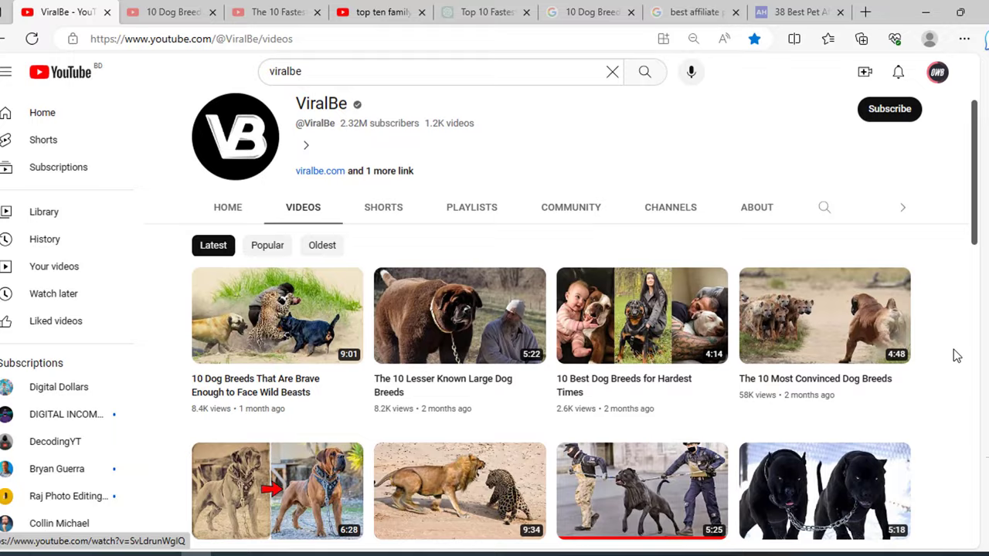
scroll(down, 3)
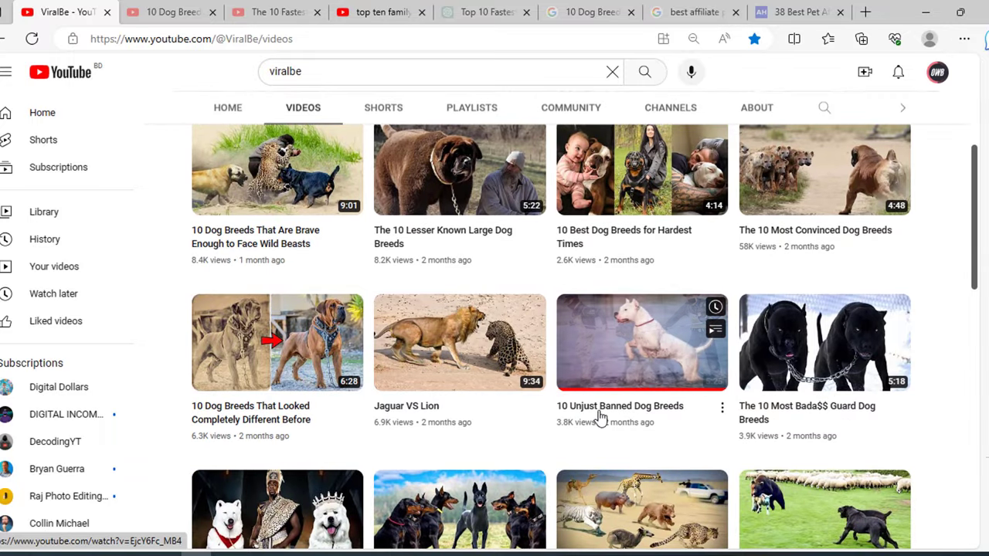
scroll(down, 3)
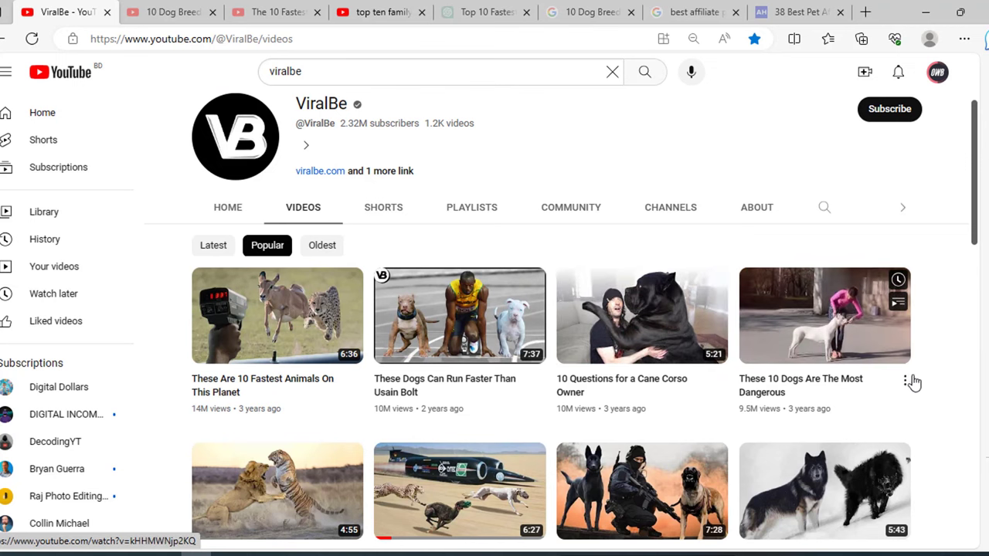
scroll(down, 3)
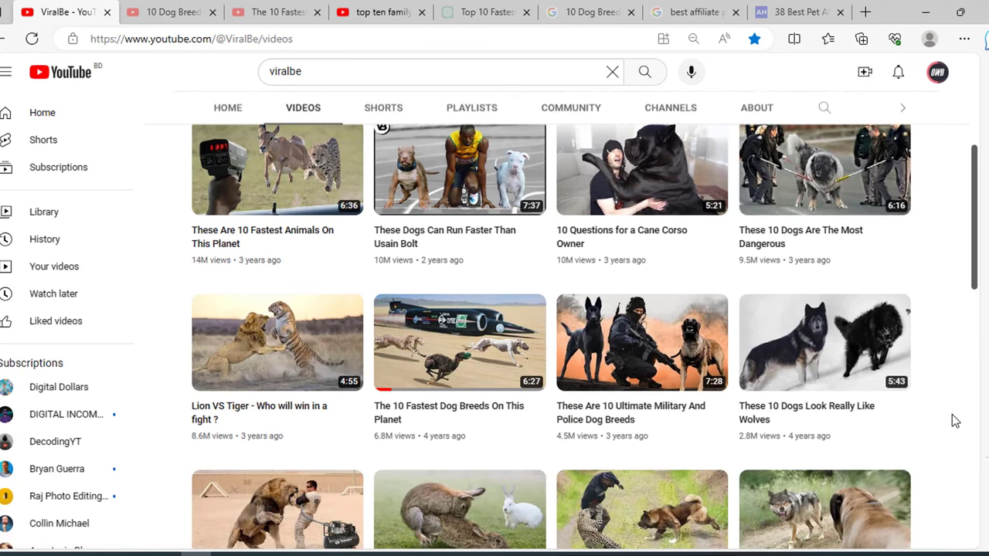
scroll(down, 3)
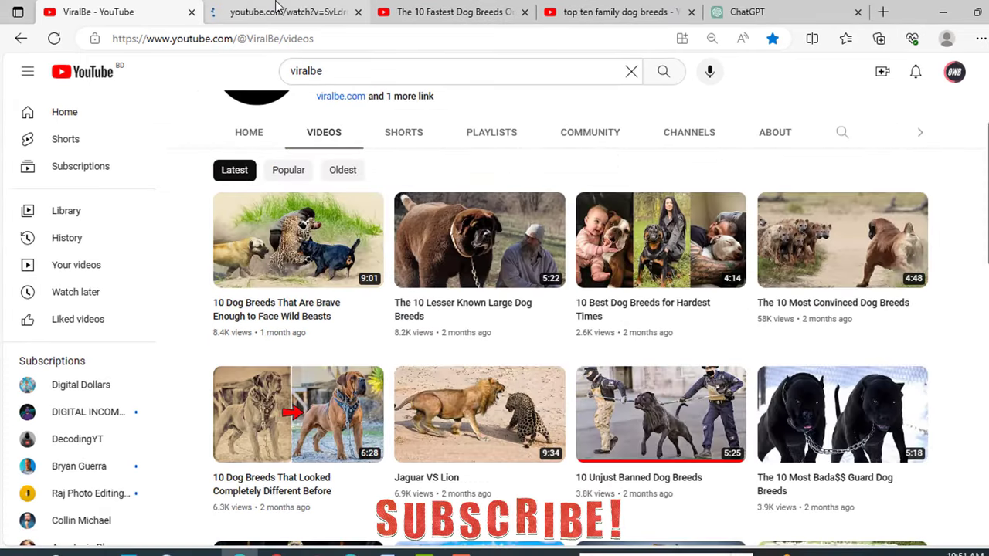
Switch to the brave-dog-breeds video tab and scroll to its title and description.
click(297, 239)
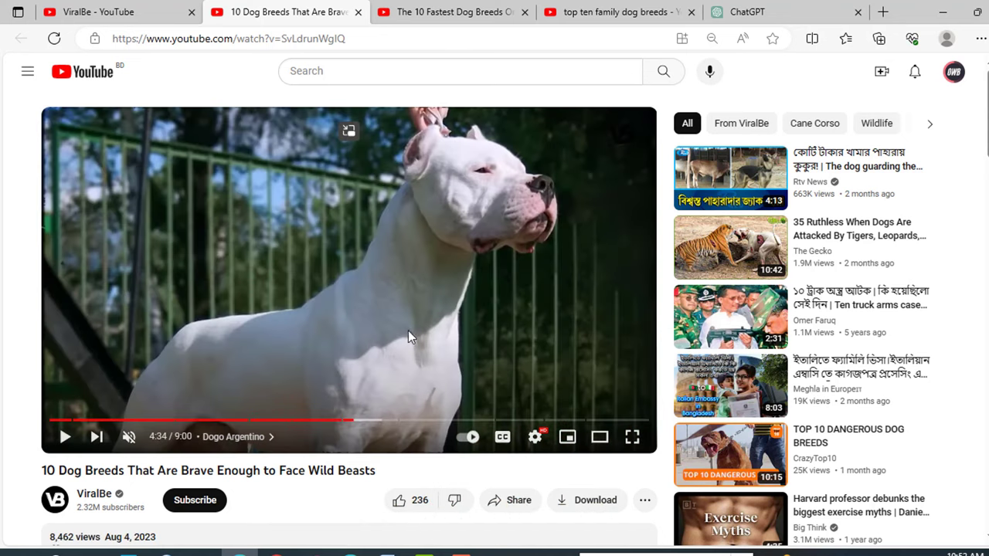
scroll(down, 3)
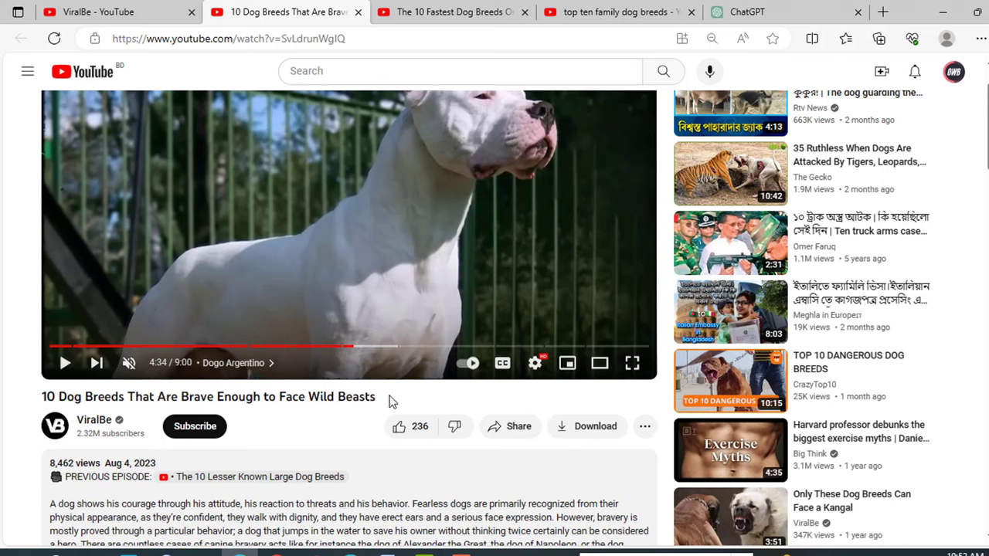
mouse_move(366, 390)
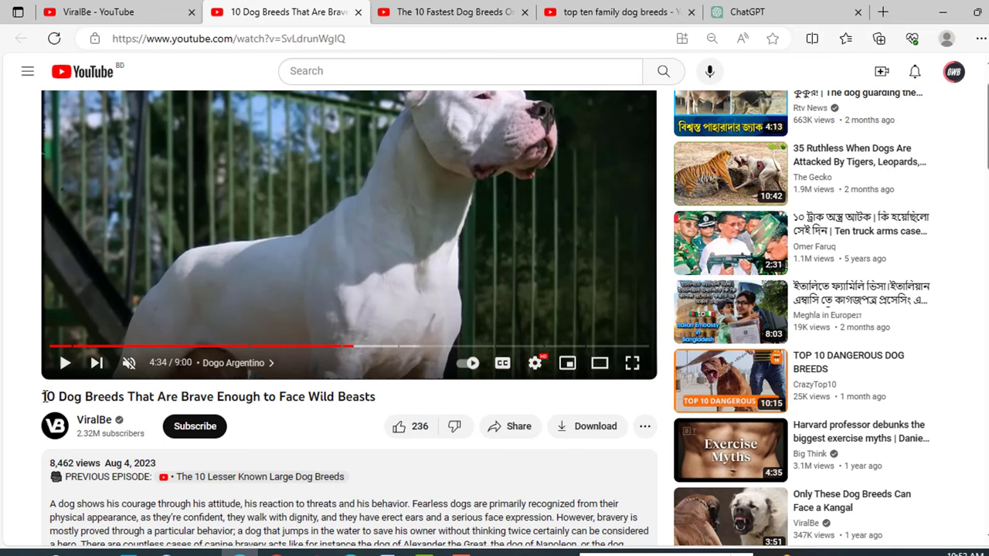
click(781, 12)
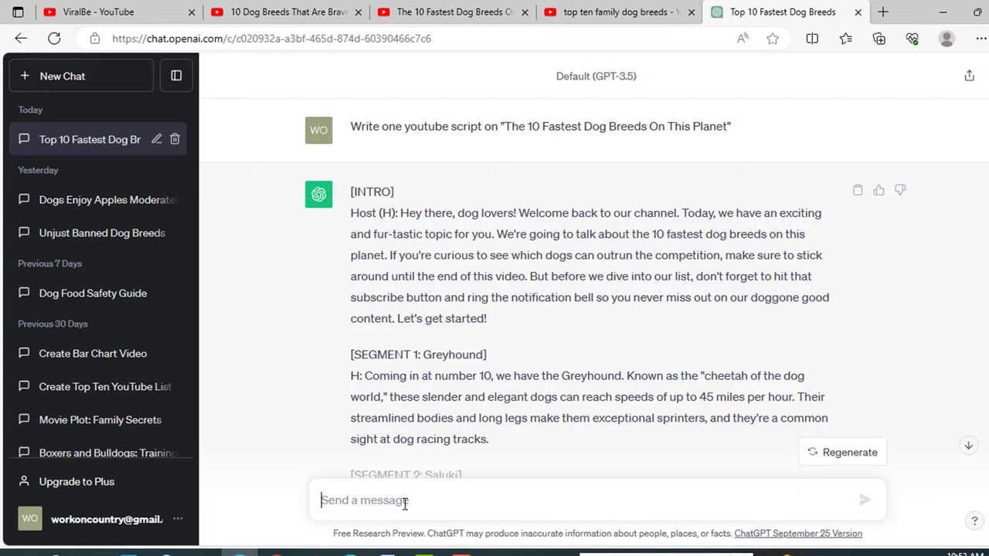
Leave the ChatGPT script and go back to the Google results for the video title.
click(841, 452)
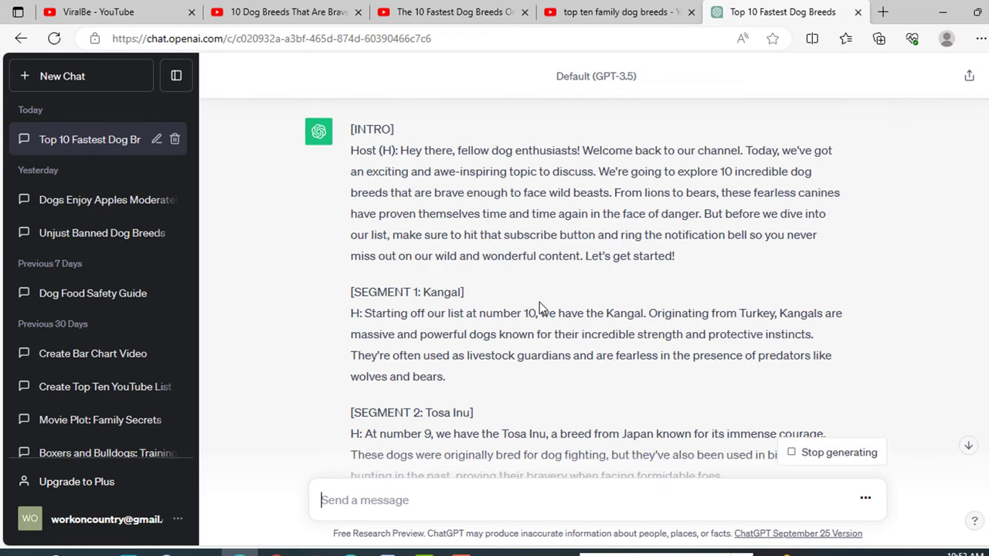
scroll(down, 3)
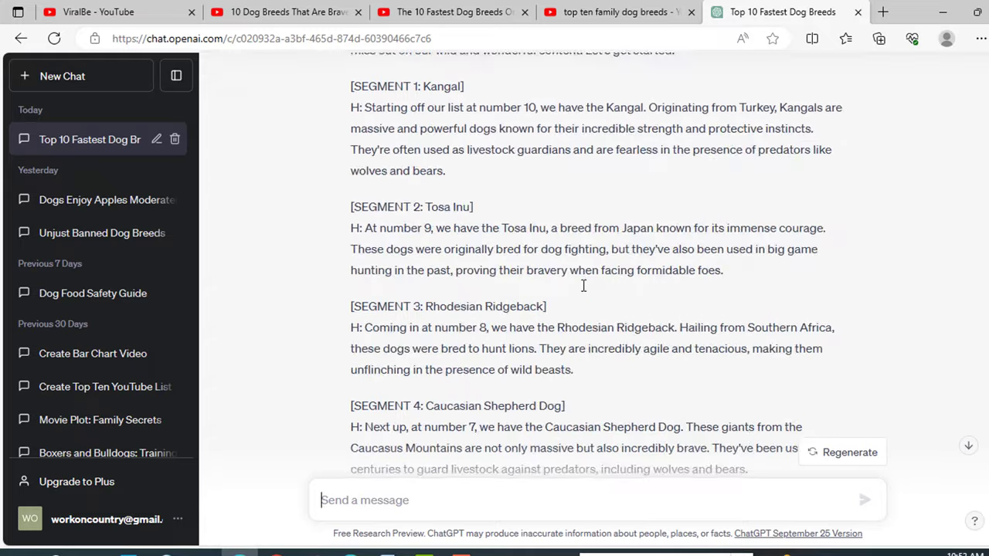
click(800, 11)
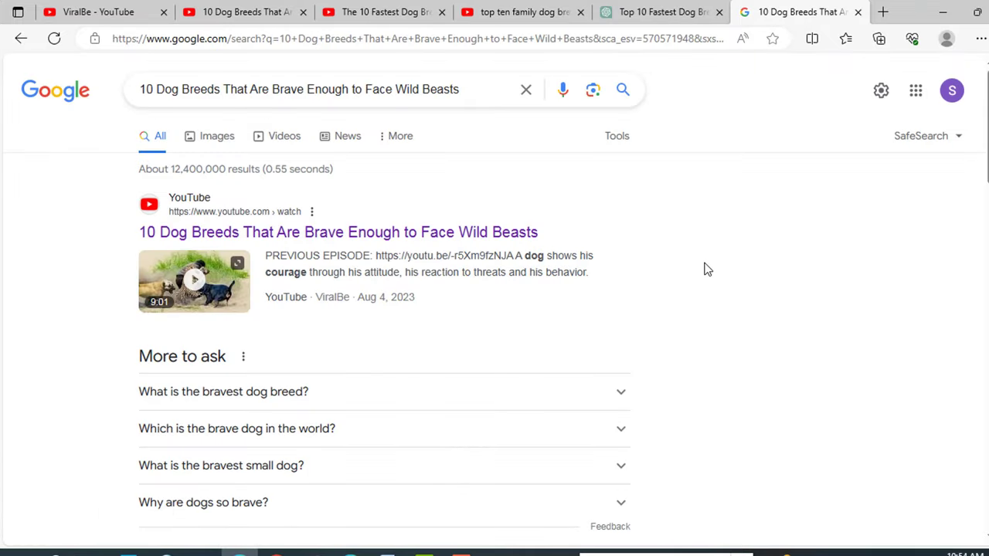
mouse_move(709, 269)
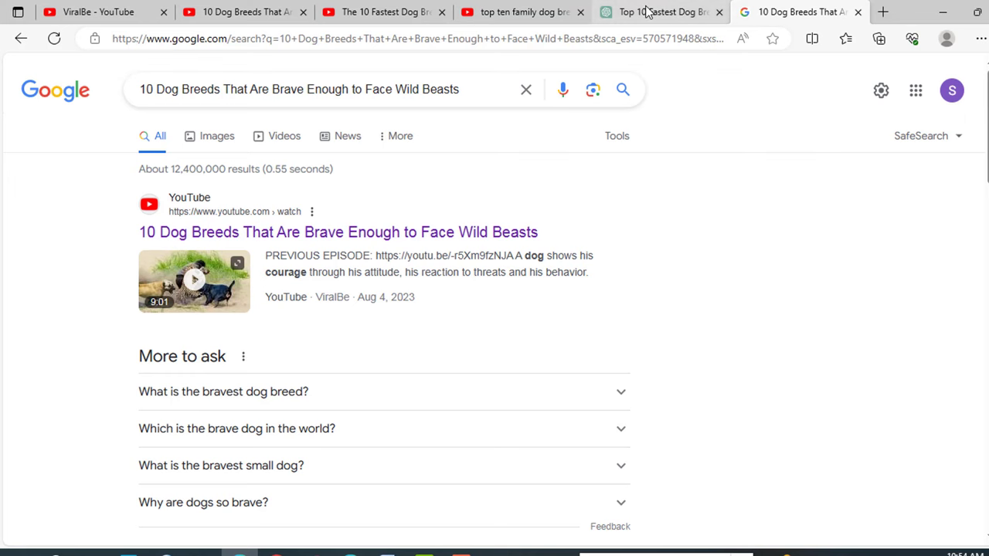
Return to the ChatGPT conversation holding the dog-breed script.
click(661, 11)
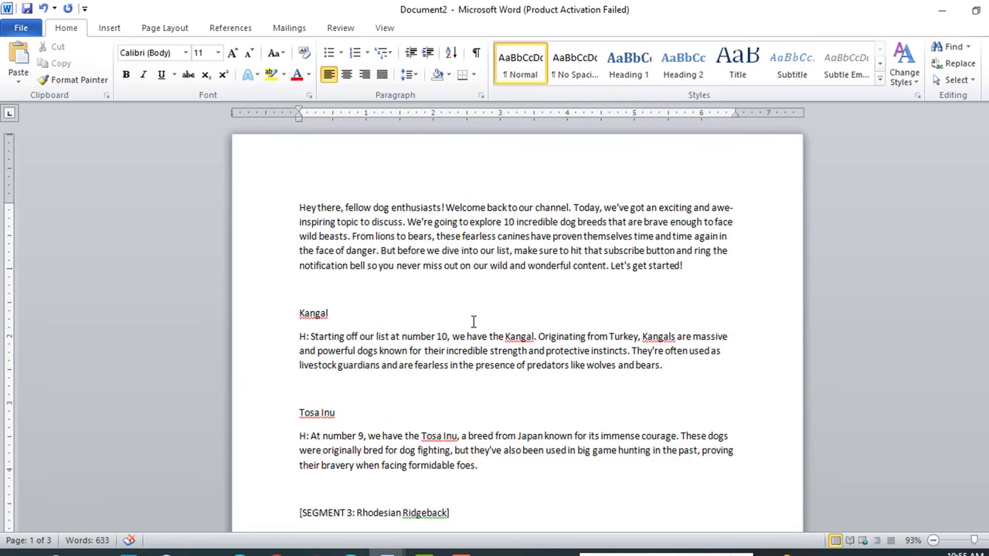
mouse_move(478, 317)
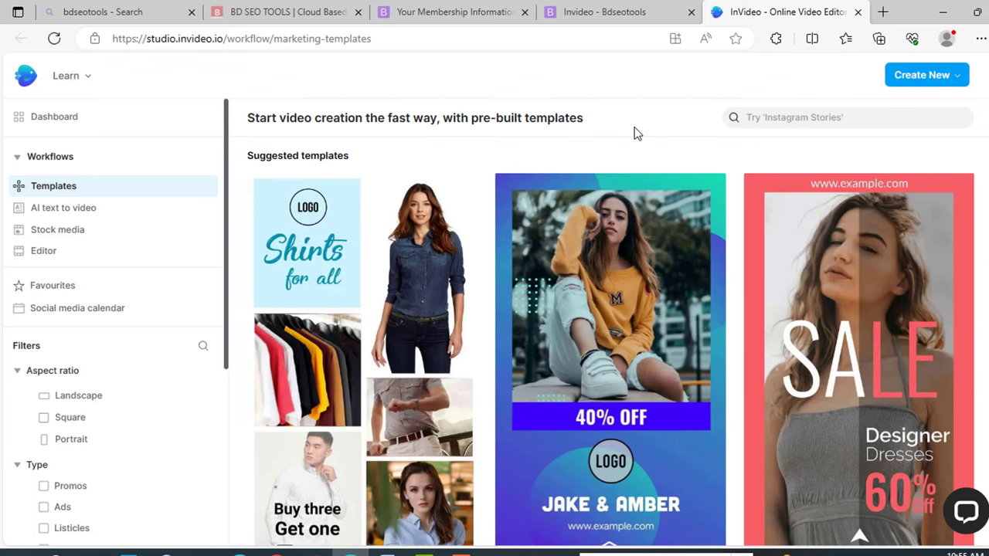
mouse_move(641, 130)
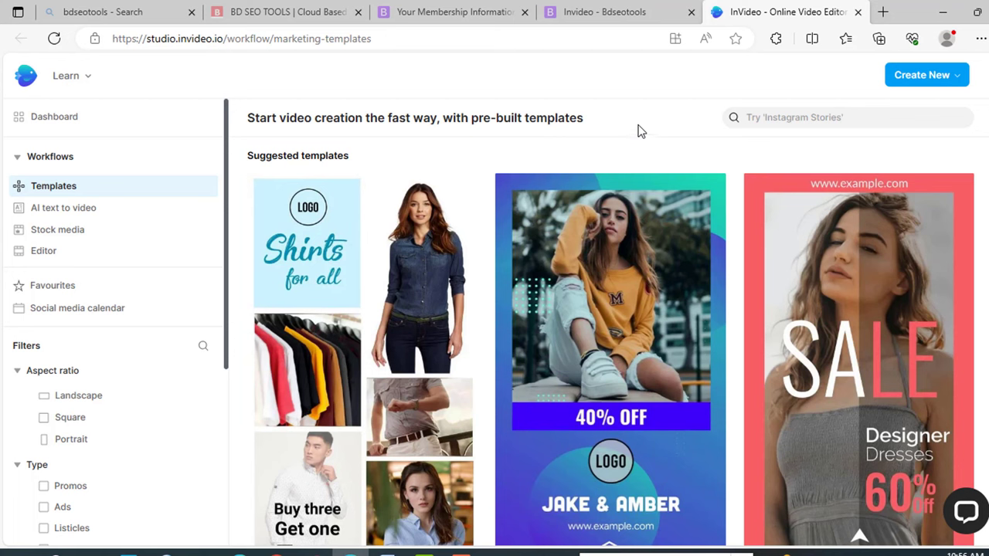
mouse_move(106, 178)
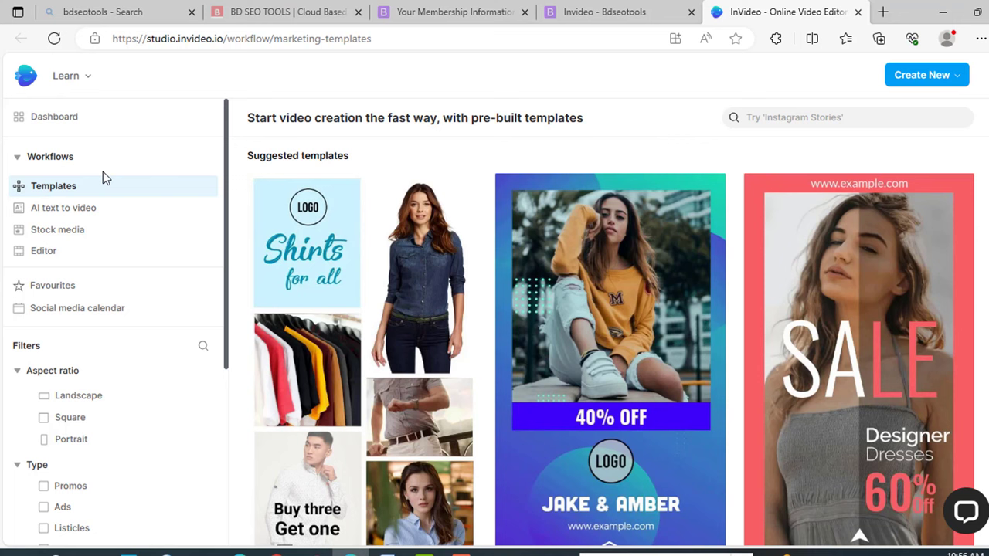
mouse_move(64, 207)
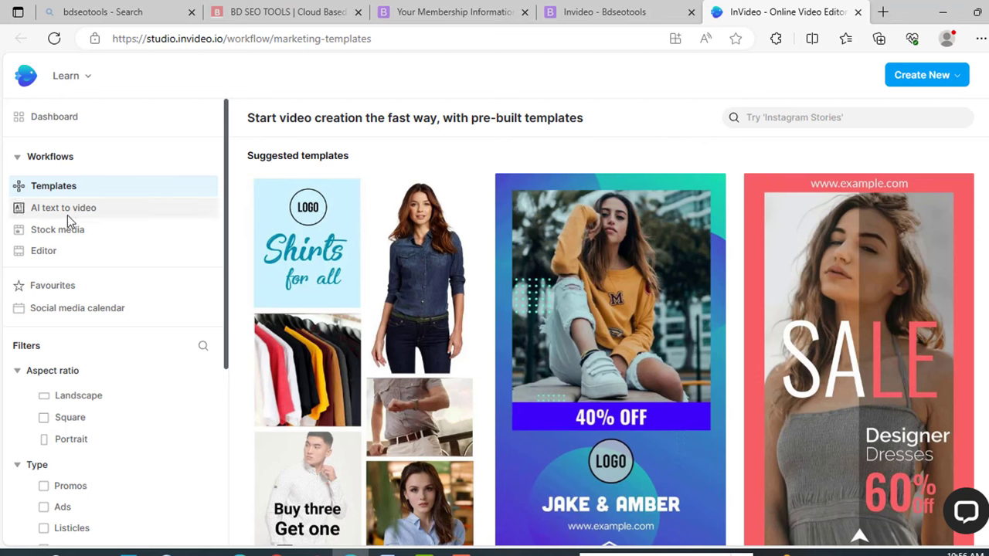
Open AI text to video and preview the Interesting Historical Facts template.
scroll(down, 3)
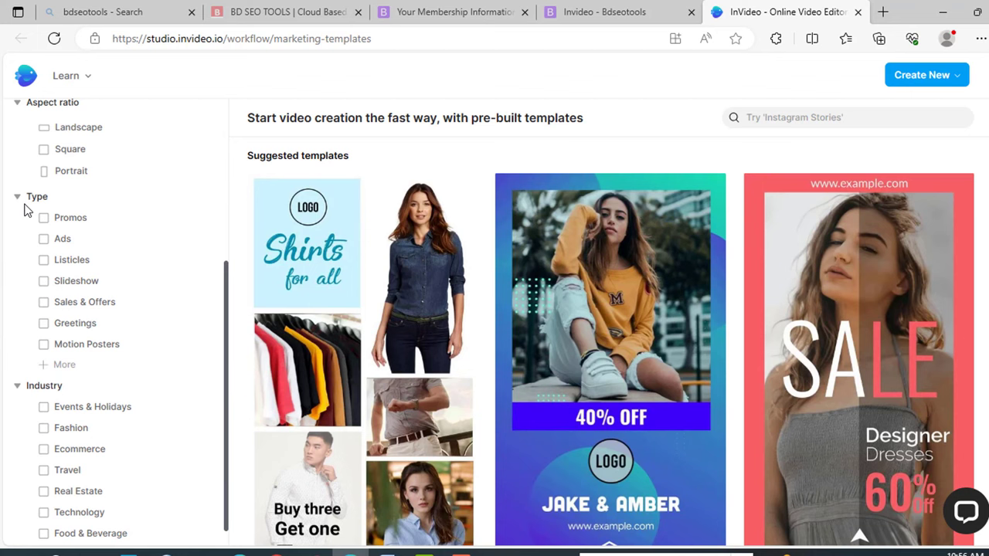
mouse_move(110, 273)
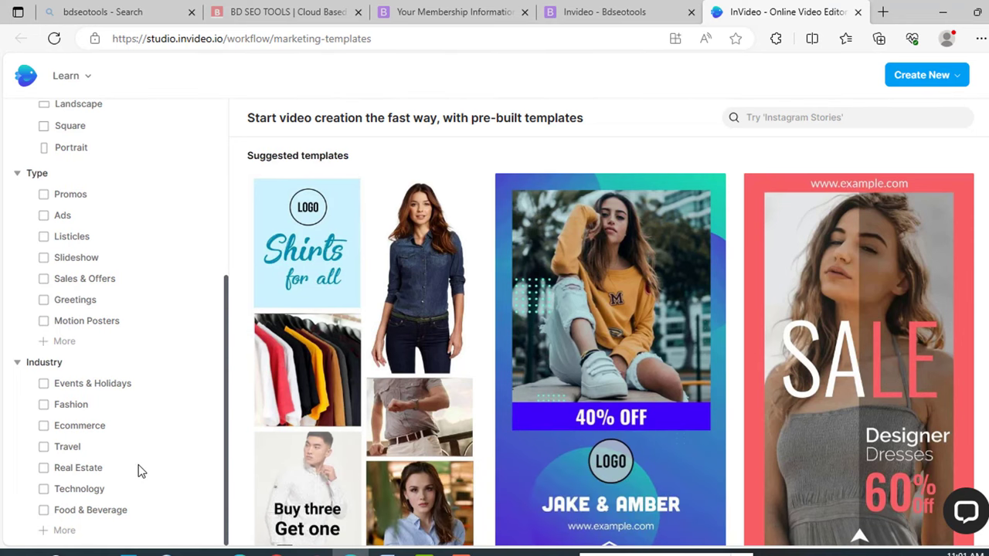
mouse_move(142, 456)
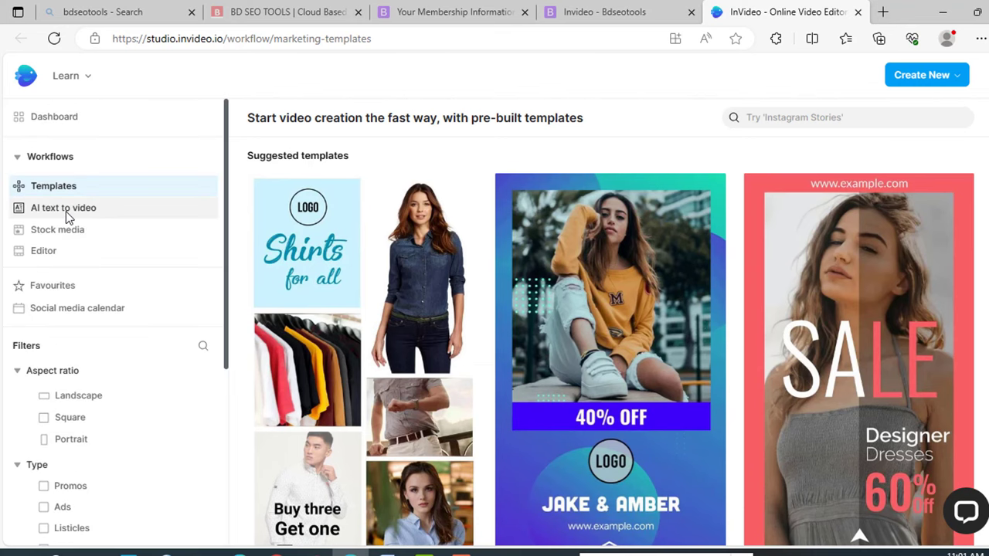
click(63, 207)
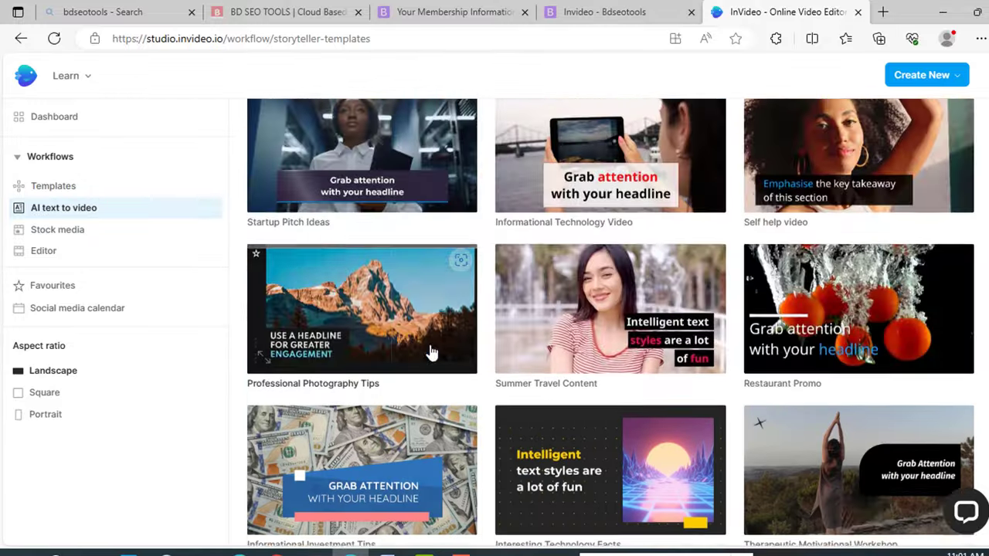
scroll(down, 3)
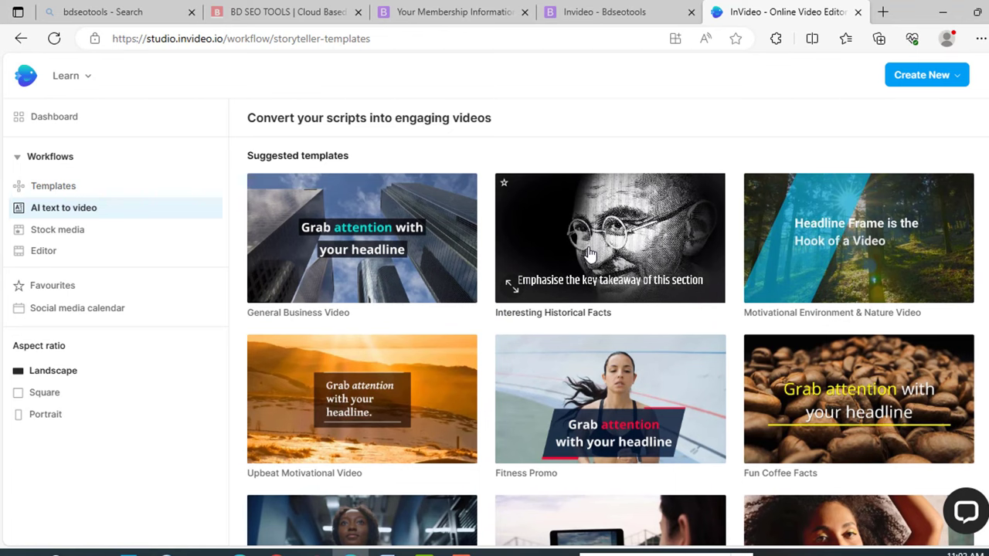
click(610, 238)
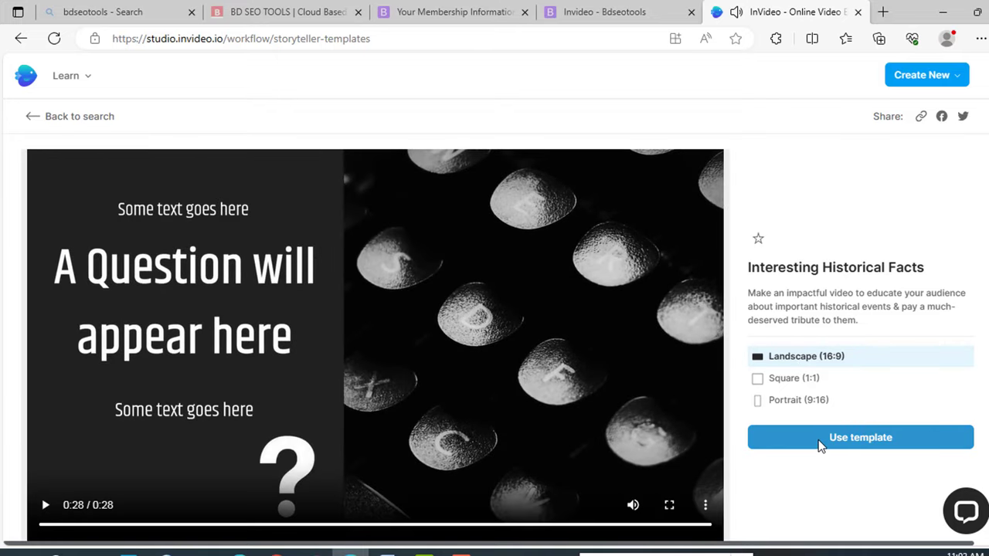
Use the template with the pasted dog-breeds script and Premium media, then create scenes.
click(860, 437)
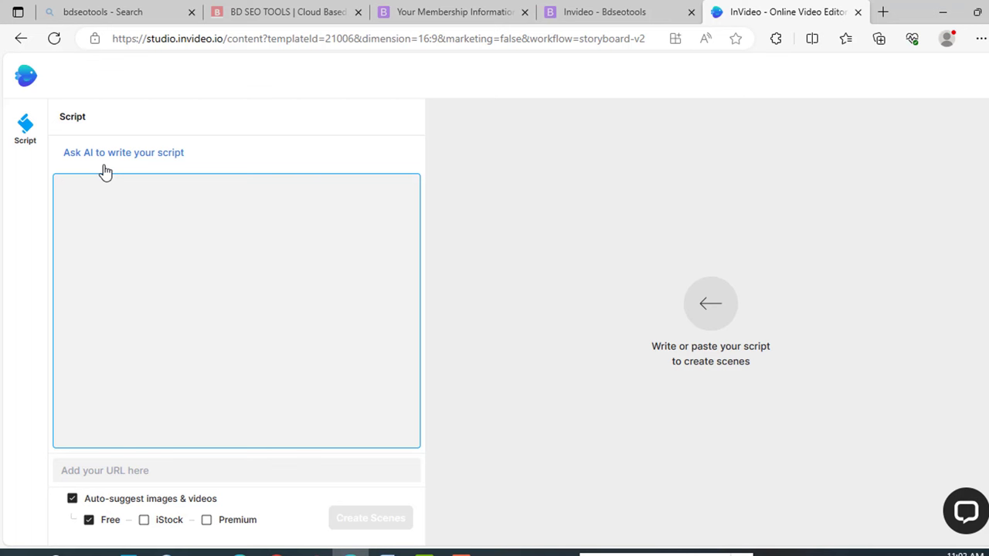
click(202, 287)
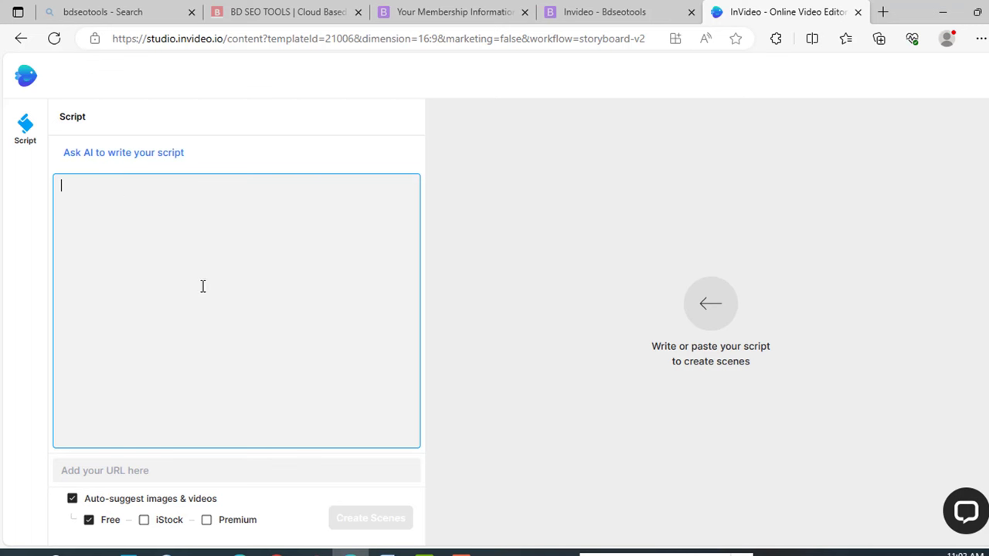
mouse_move(274, 350)
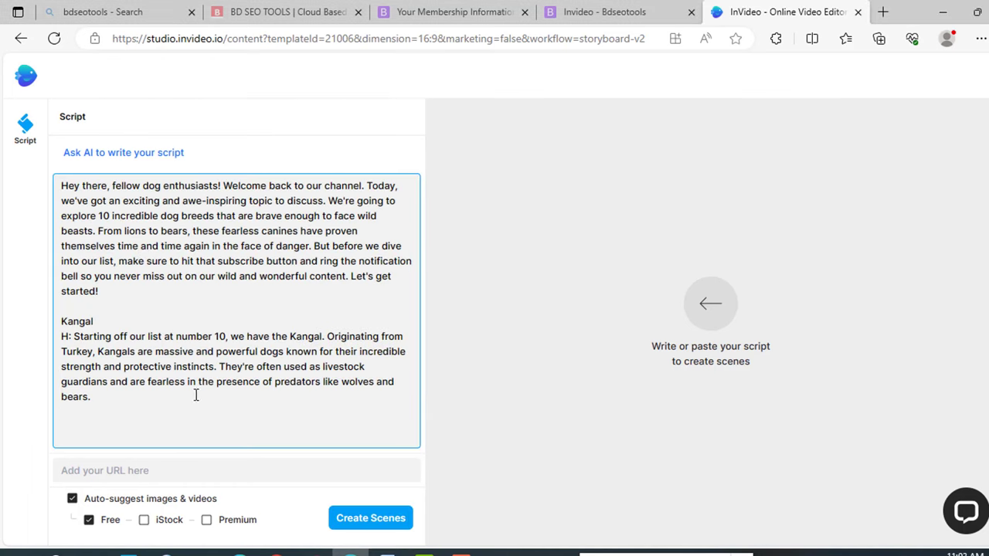
click(206, 519)
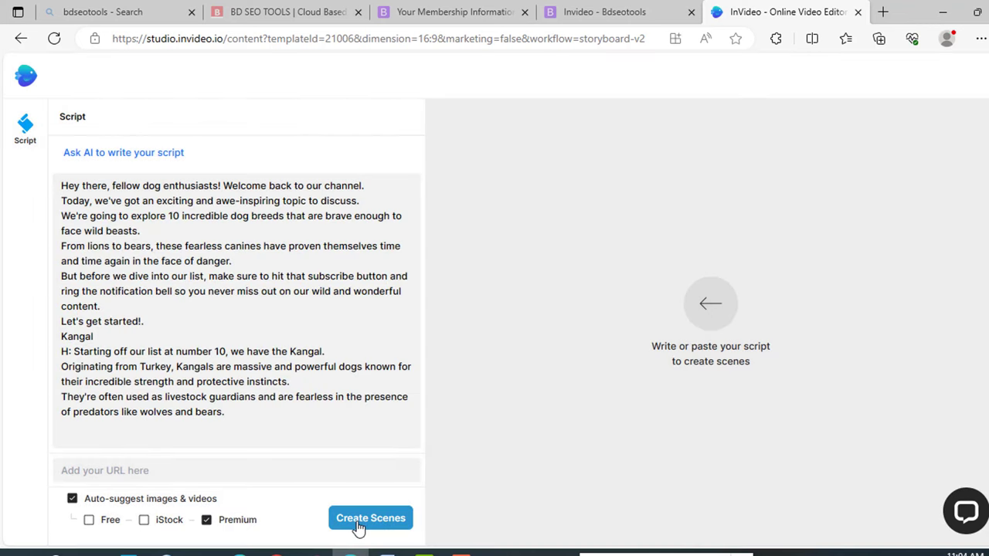
click(370, 518)
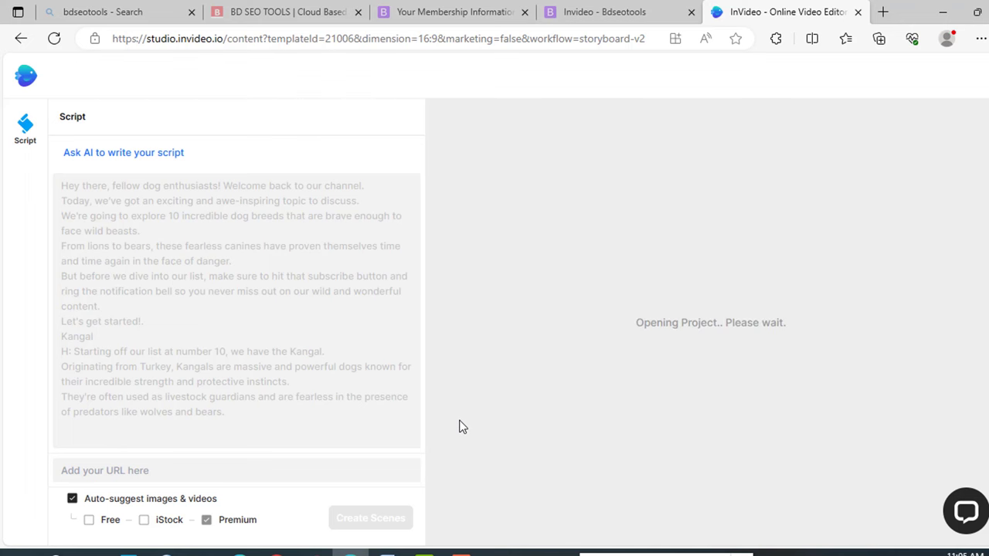
click(371, 517)
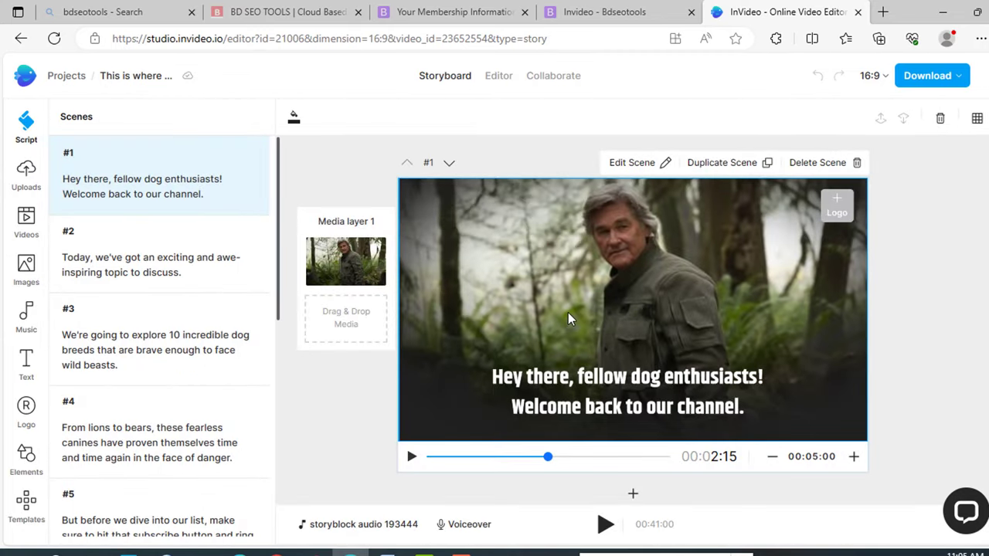
mouse_move(487, 134)
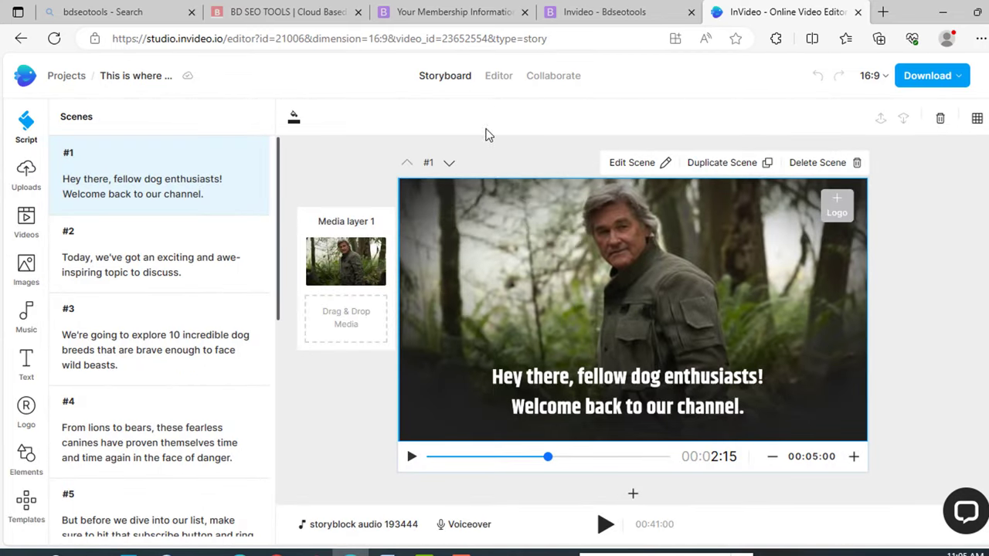
Switch to the Editor, delete the Storyblock music track, and show the stock Videos library.
click(499, 75)
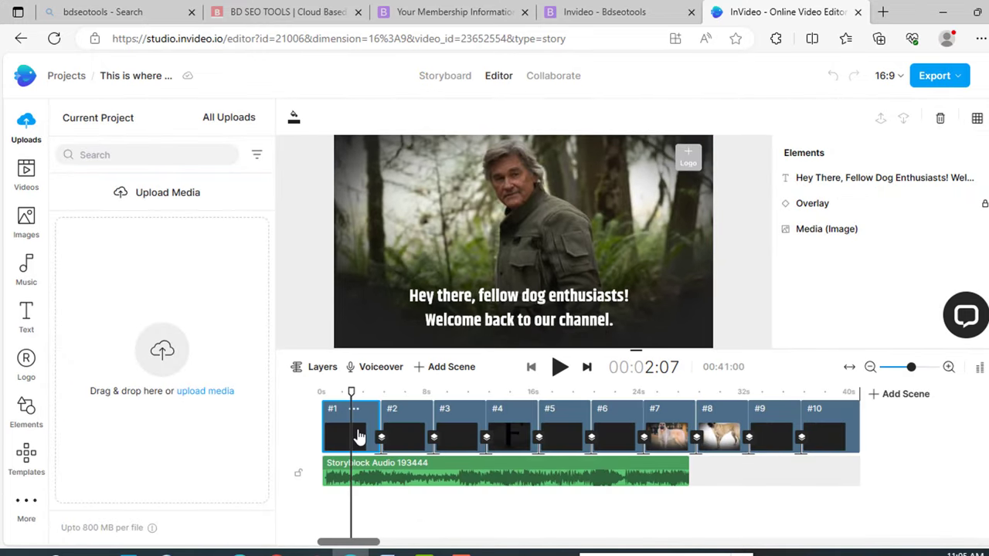
click(356, 433)
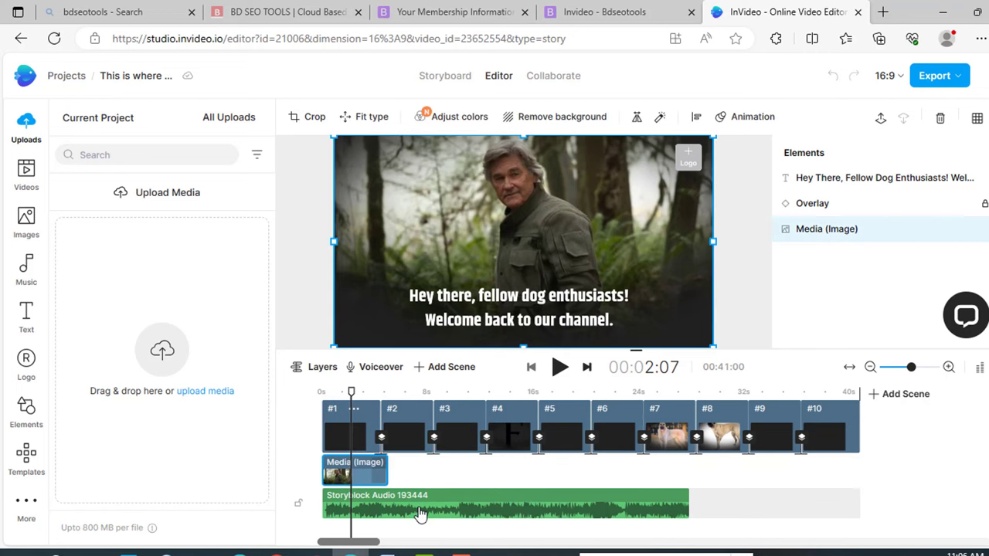
click(506, 503)
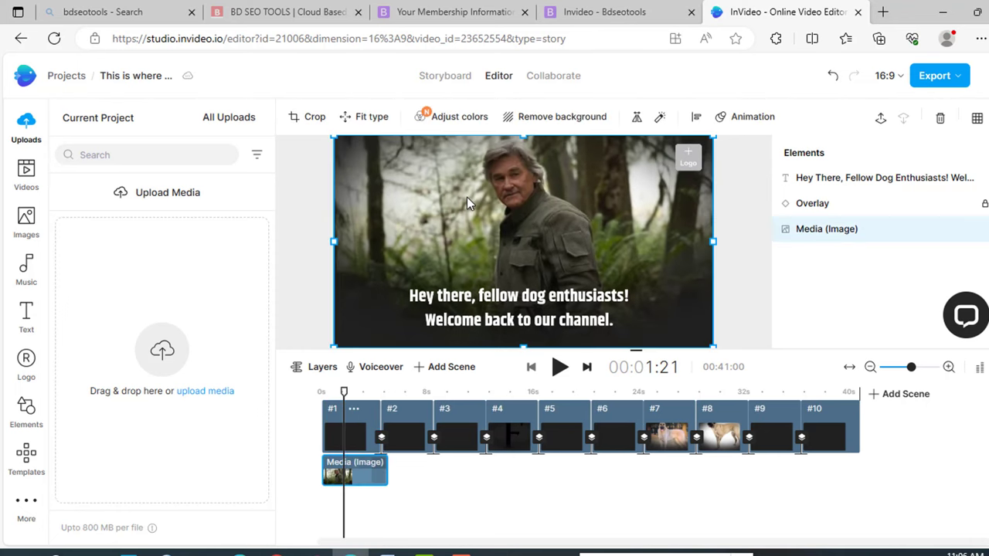
click(25, 176)
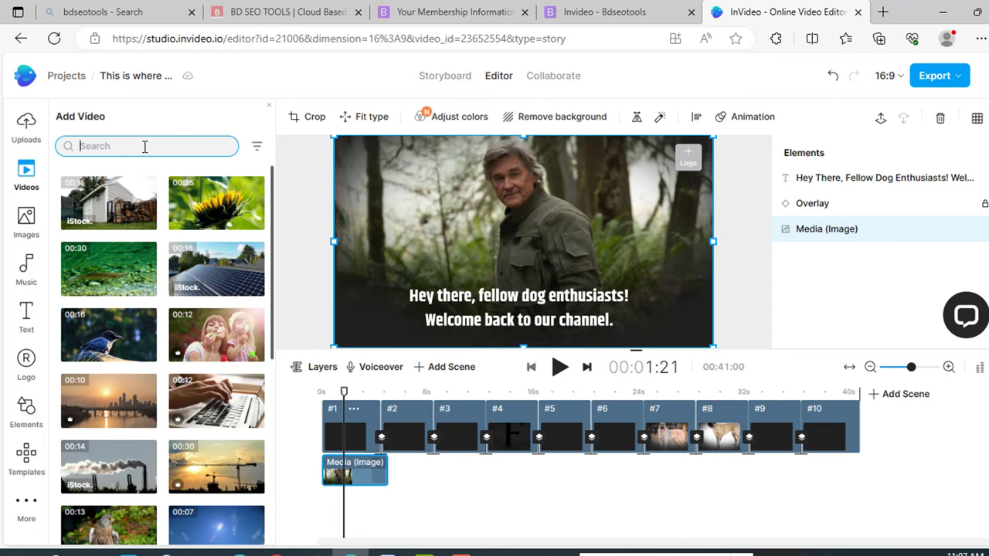
Search stock videos for 'hello', put the waving-man clip on scene 1, and preview it.
text(h)
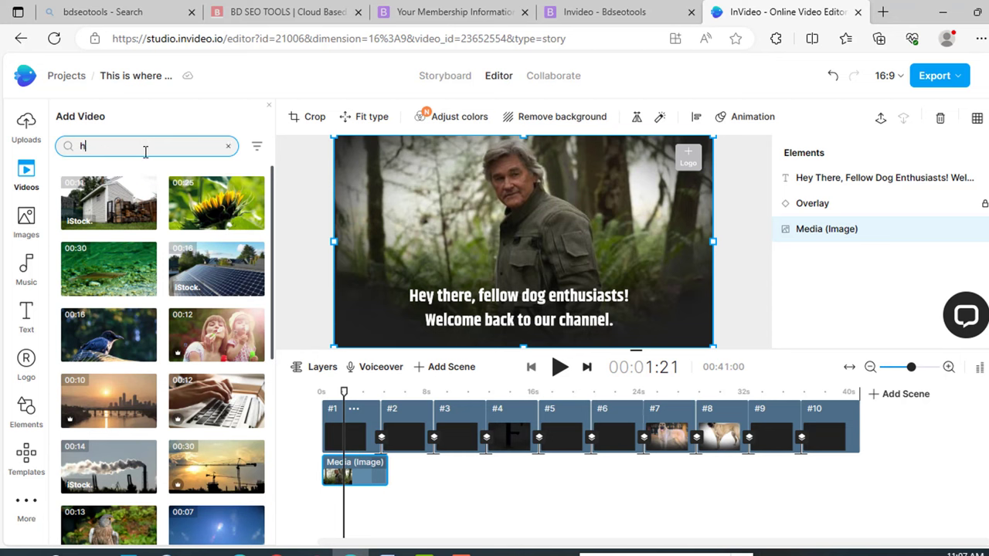
text(ello)
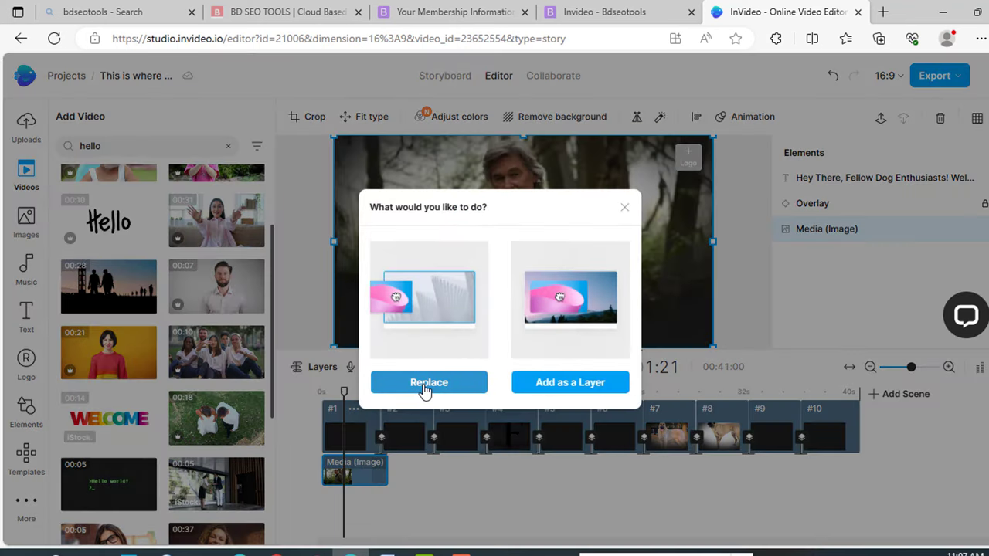
click(429, 383)
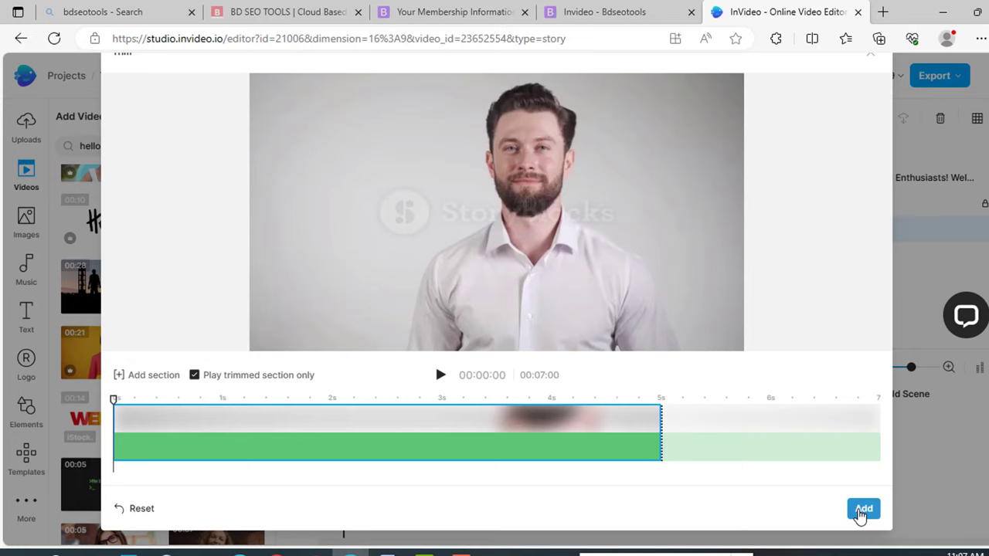
click(863, 508)
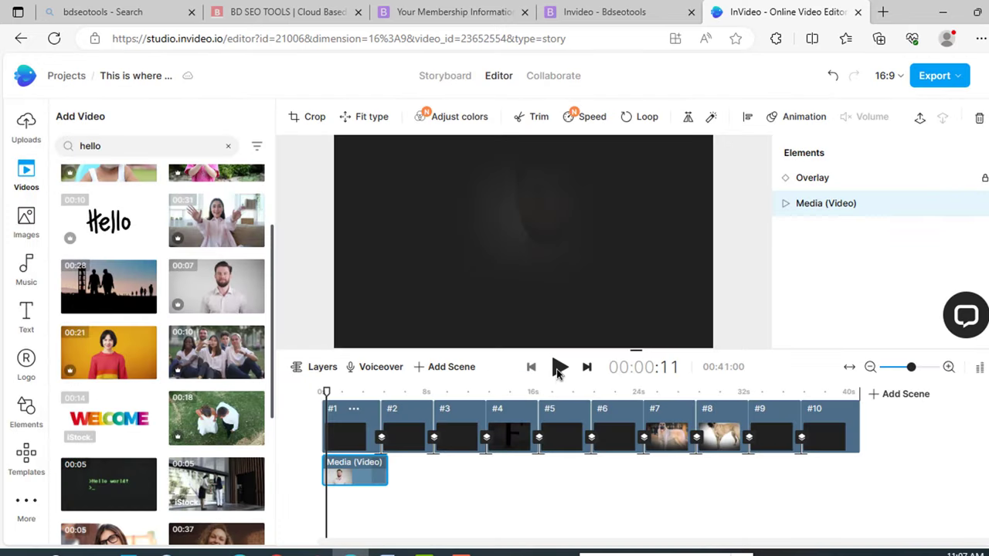
click(560, 367)
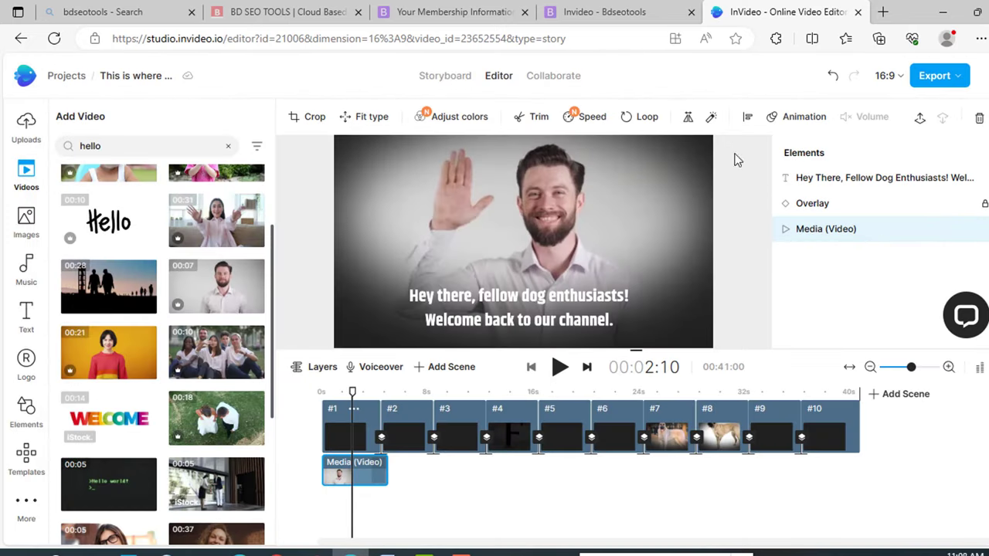
mouse_move(692, 166)
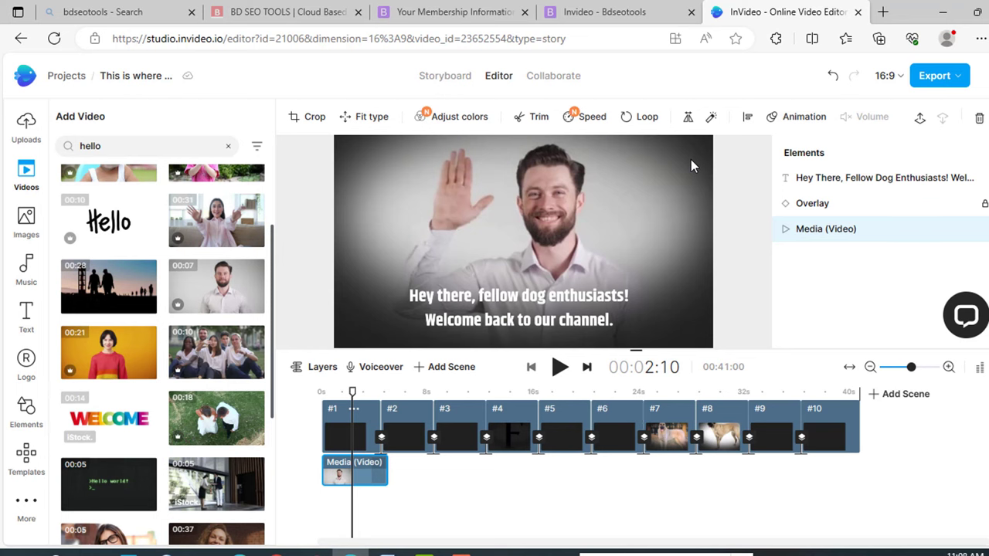
click(518, 308)
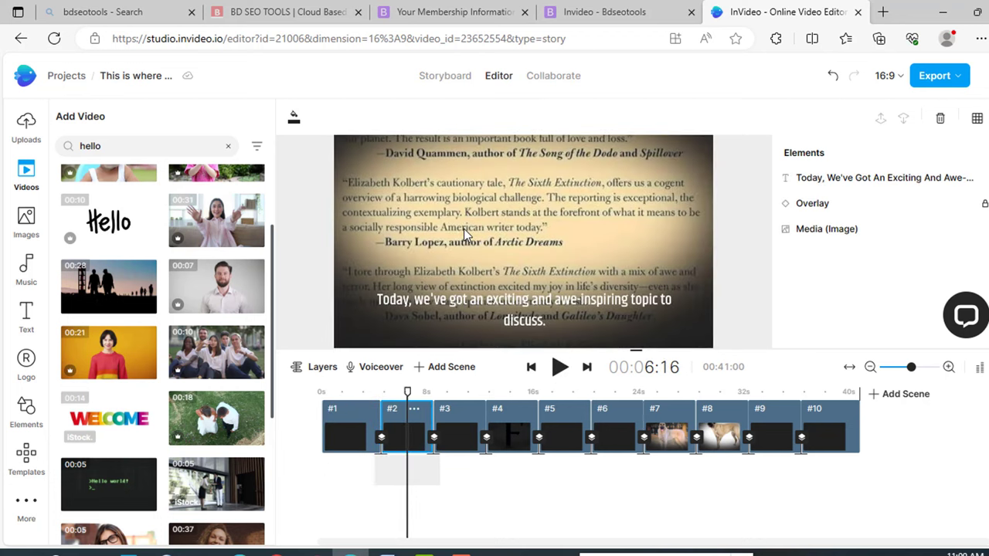
mouse_move(472, 316)
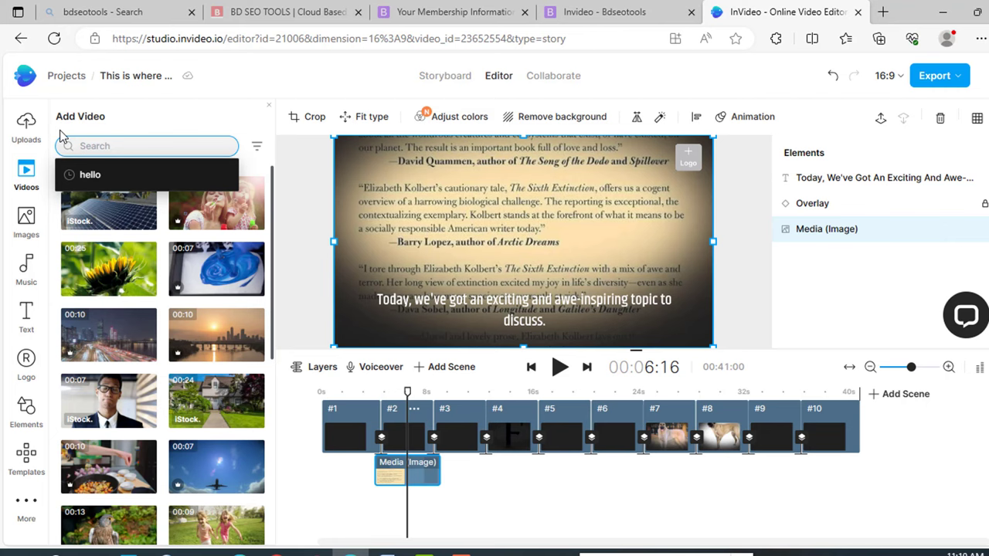
Replace scene 2's image with a trimmed 'Watching video' tablet clip.
text(Watching video)
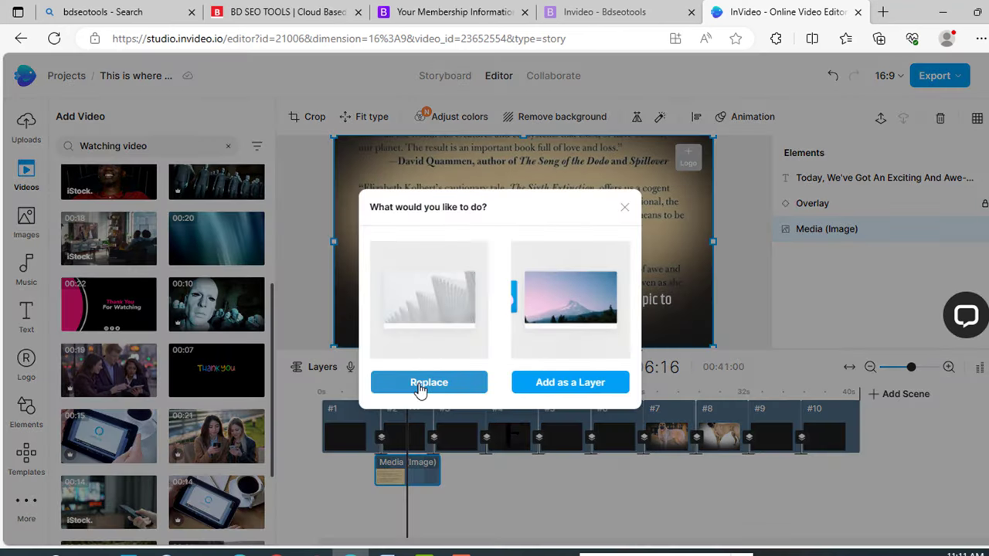
click(428, 382)
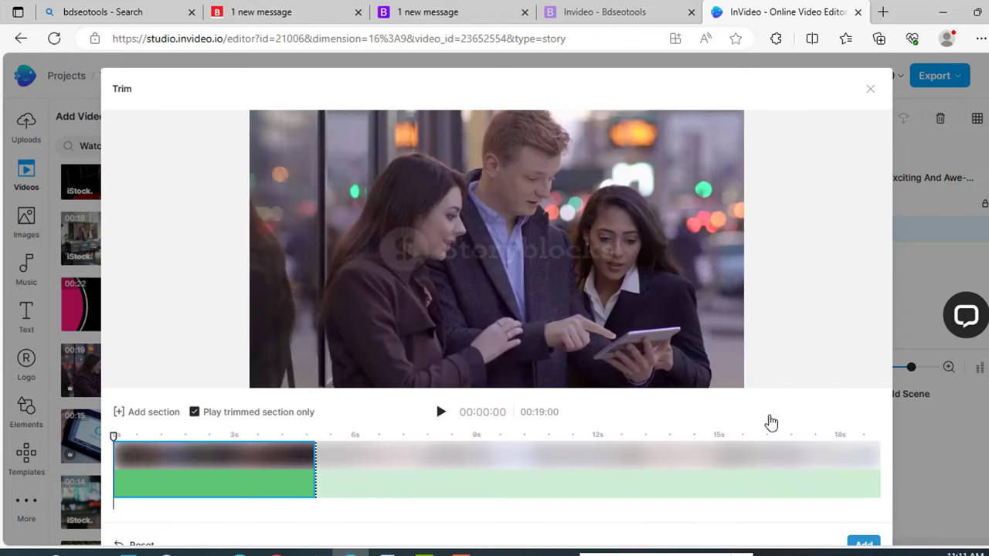
click(871, 88)
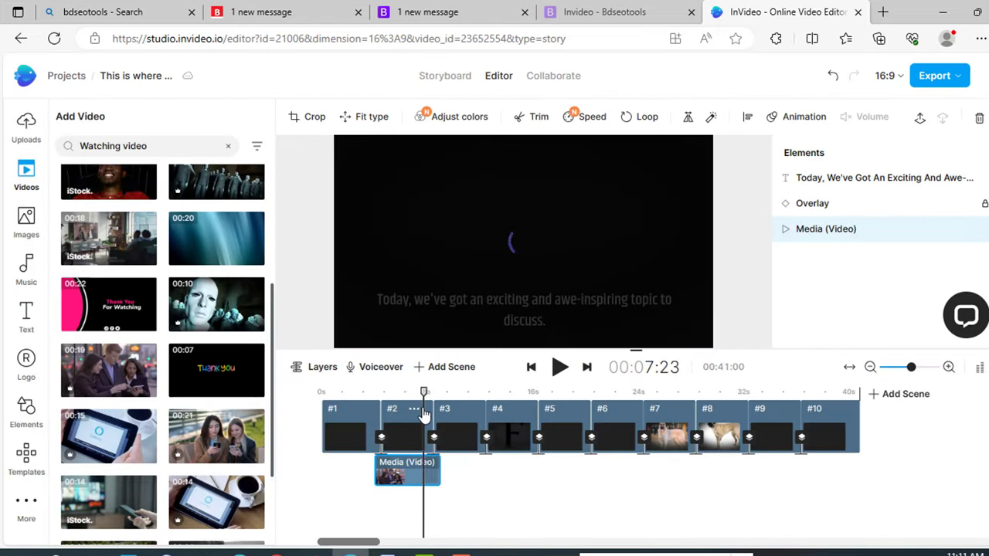
click(456, 425)
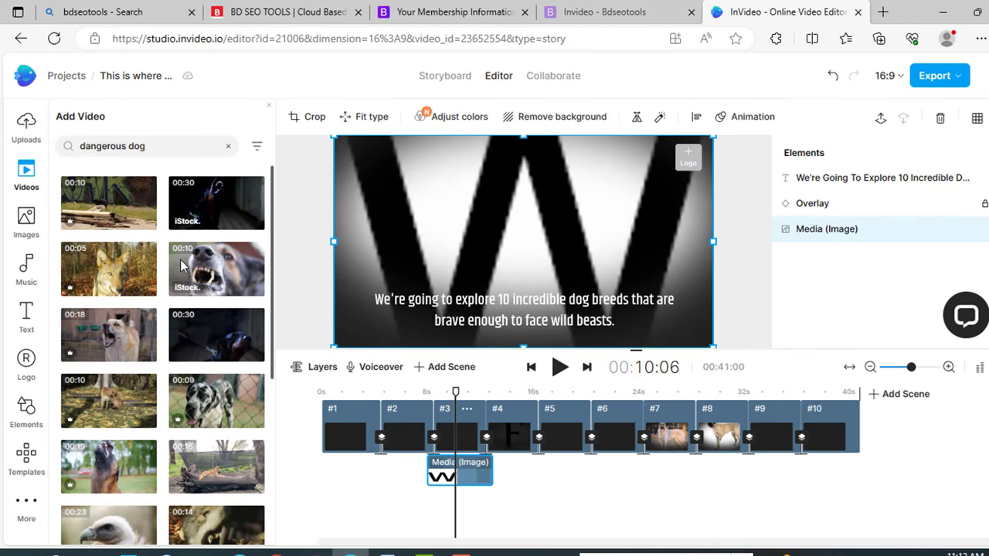
mouse_move(107, 340)
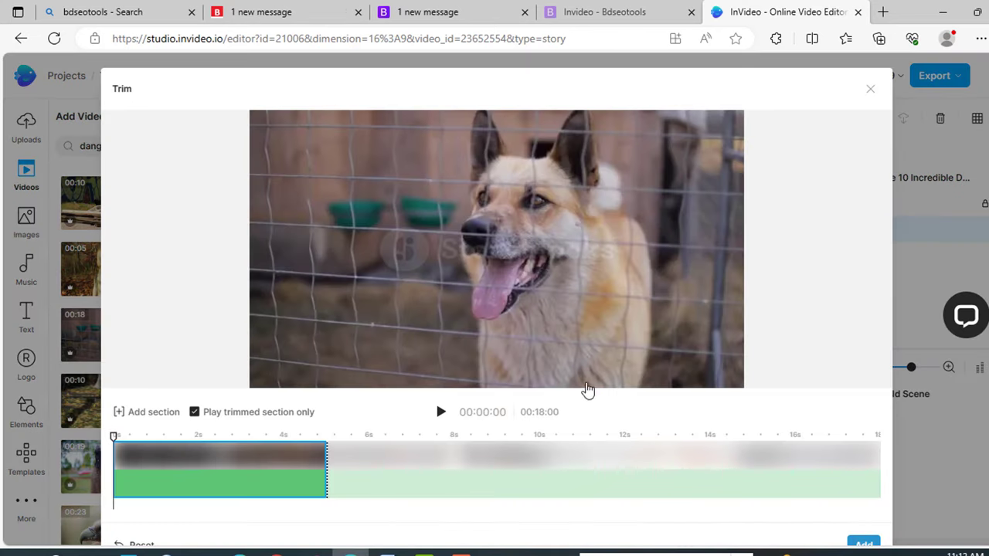
Give scenes 3 and 4 trimmed dog clips, including a German Shepherd.
click(870, 88)
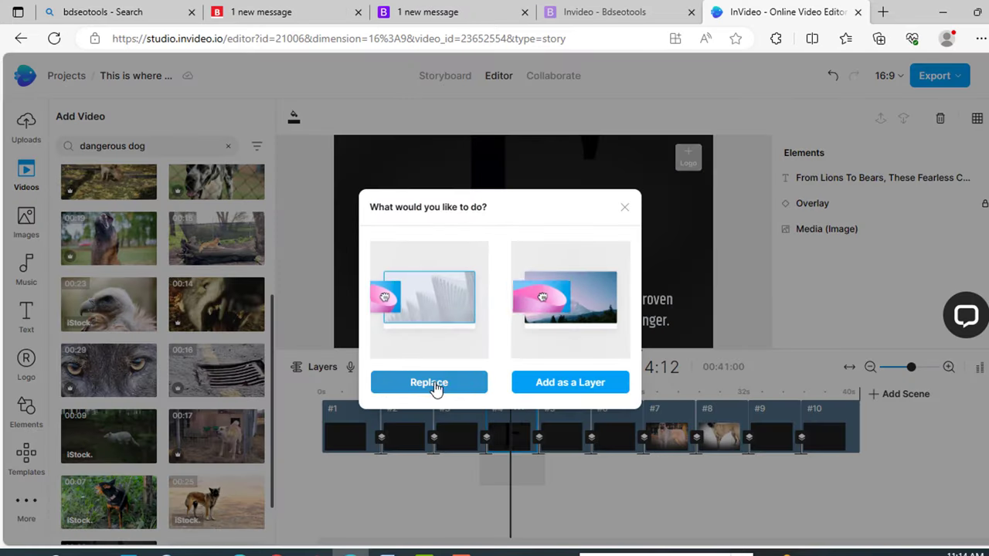
click(429, 382)
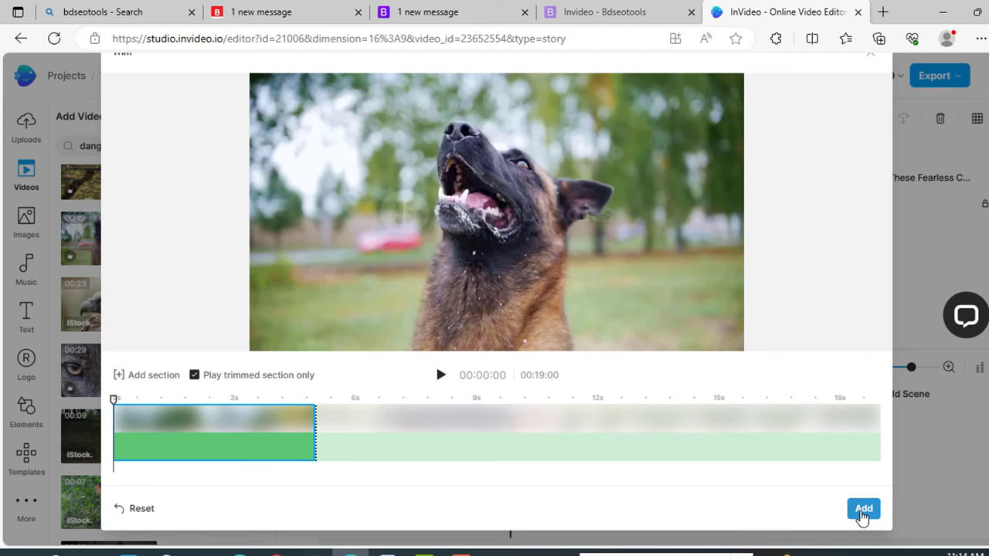
click(863, 508)
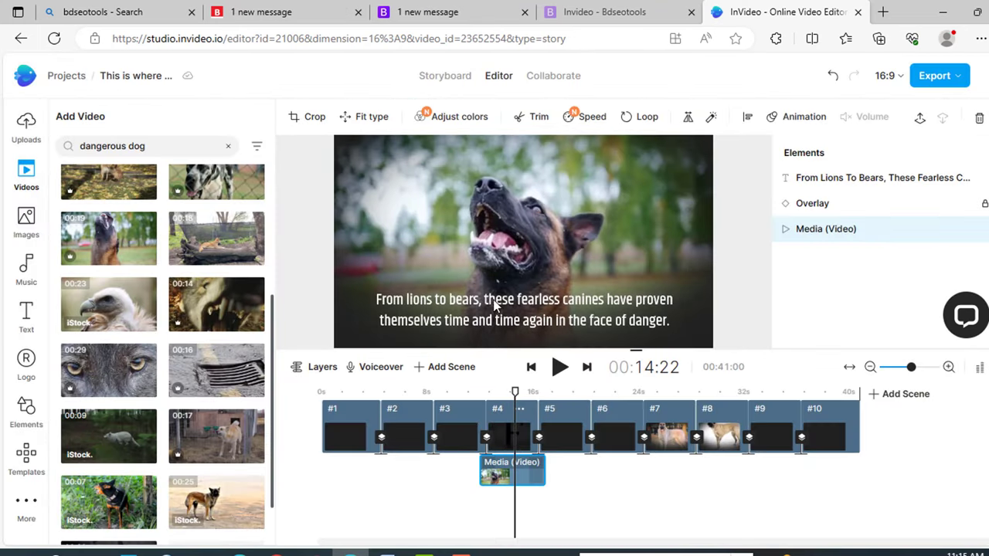
click(524, 309)
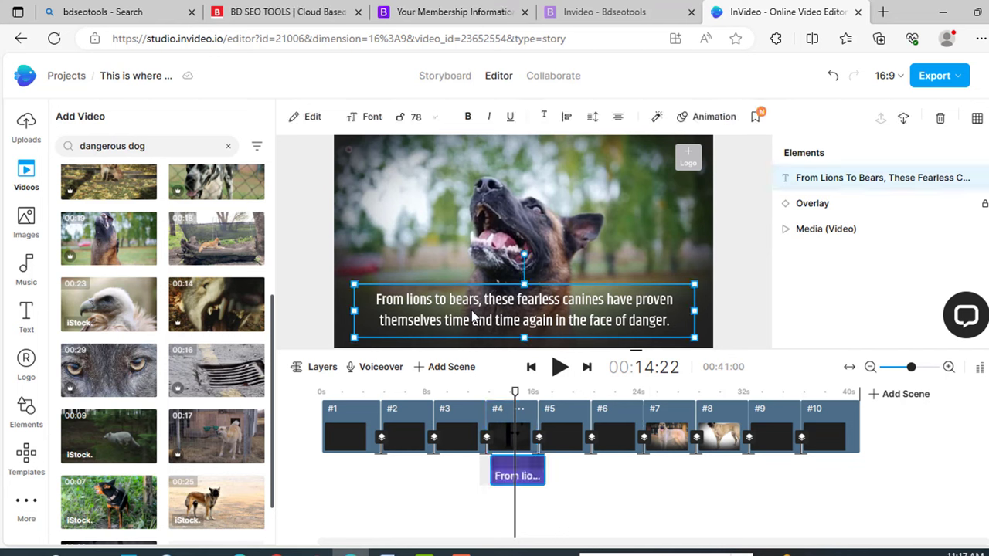
mouse_move(386, 158)
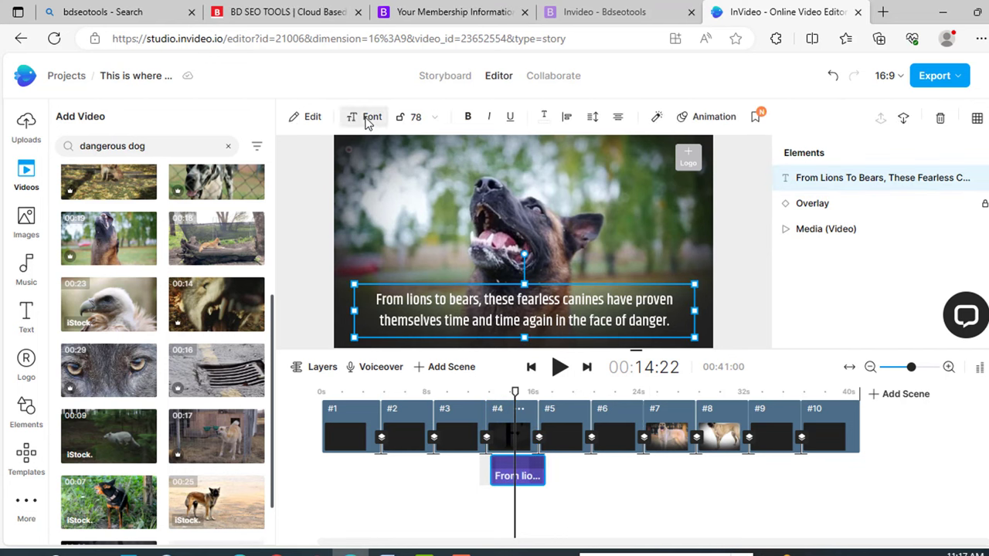
Set the lions-and-bears caption to Khand Bold and recolour the text yellow.
click(371, 117)
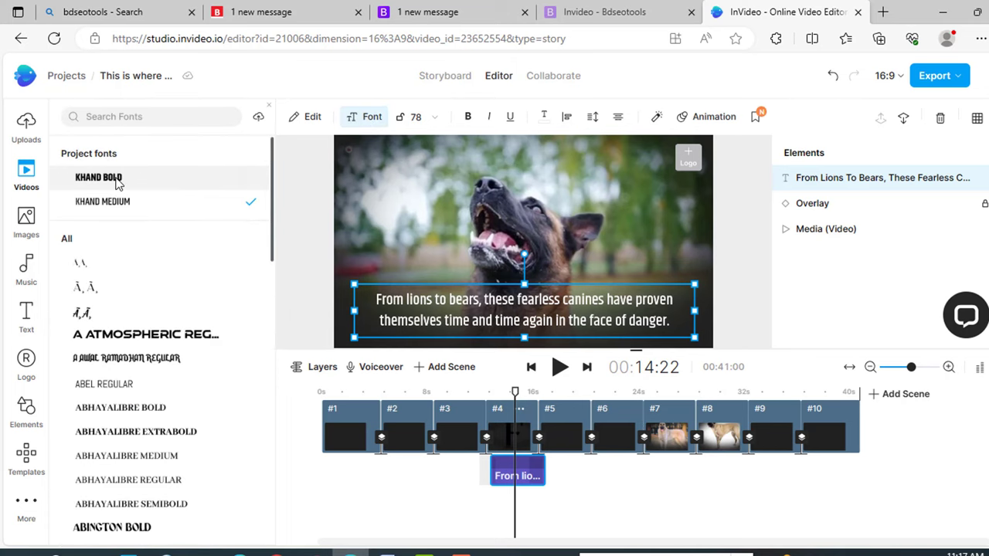
click(98, 177)
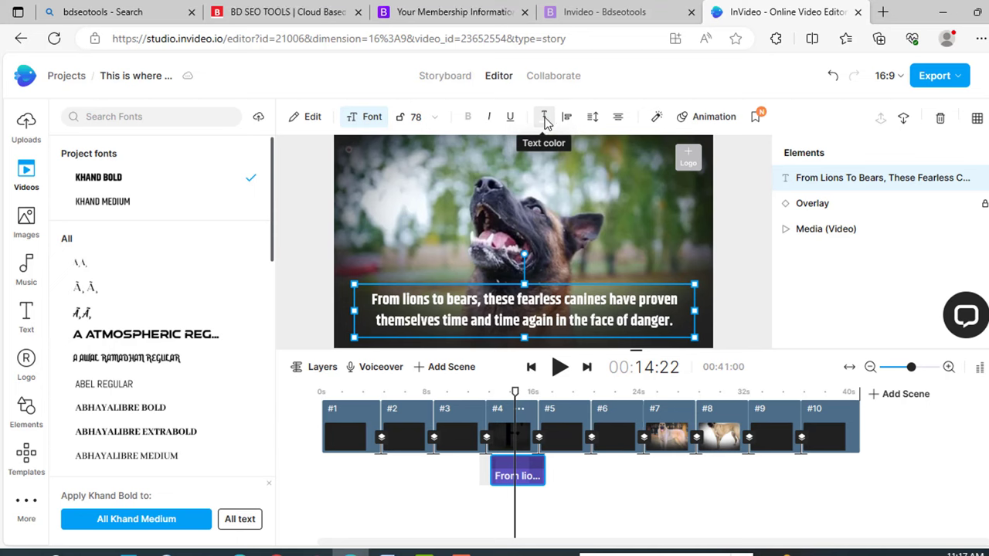
click(544, 117)
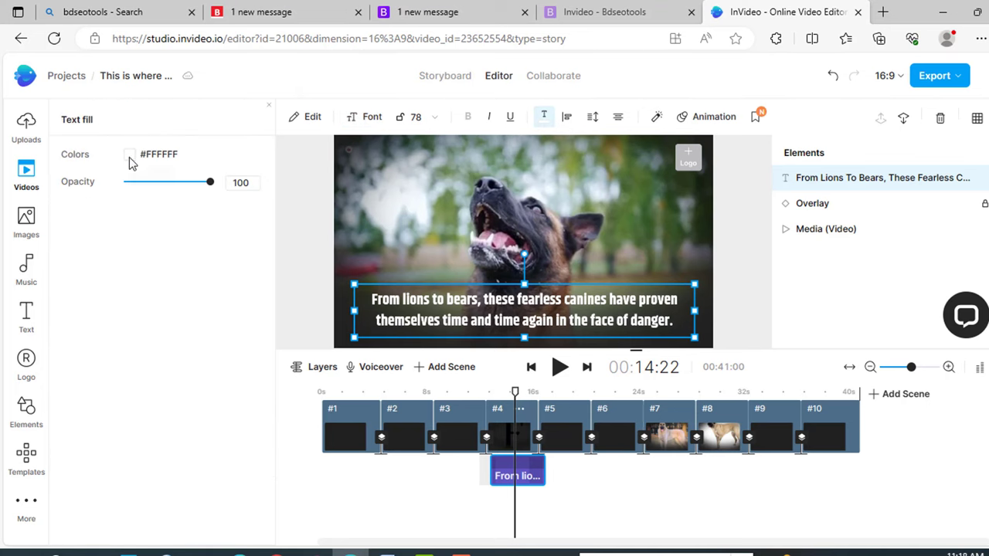
click(130, 154)
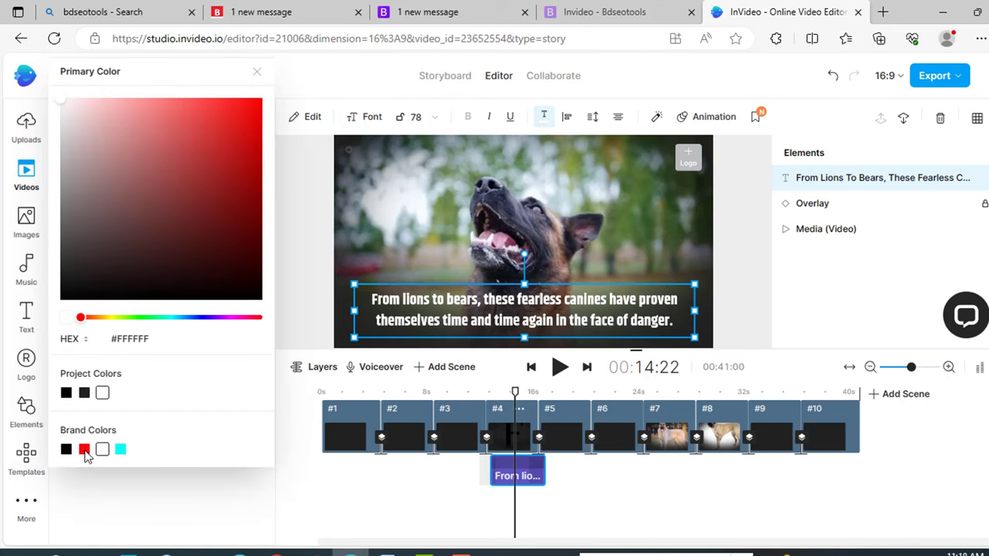
click(85, 449)
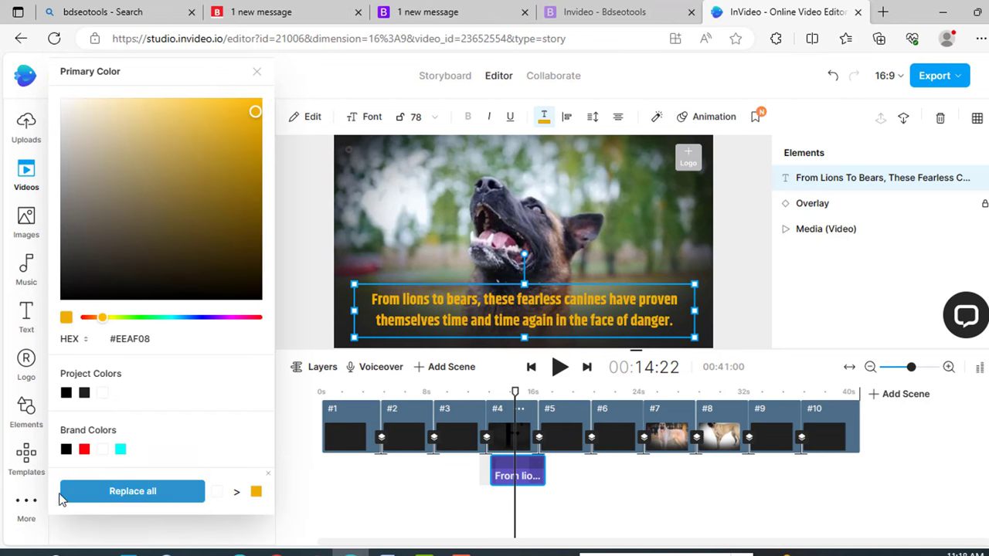
mouse_move(126, 500)
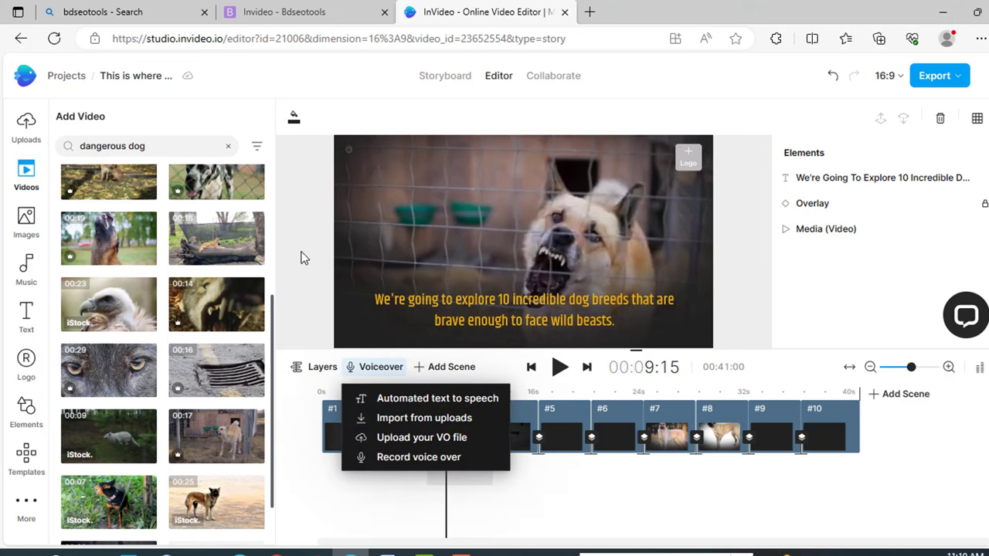
mouse_move(425, 457)
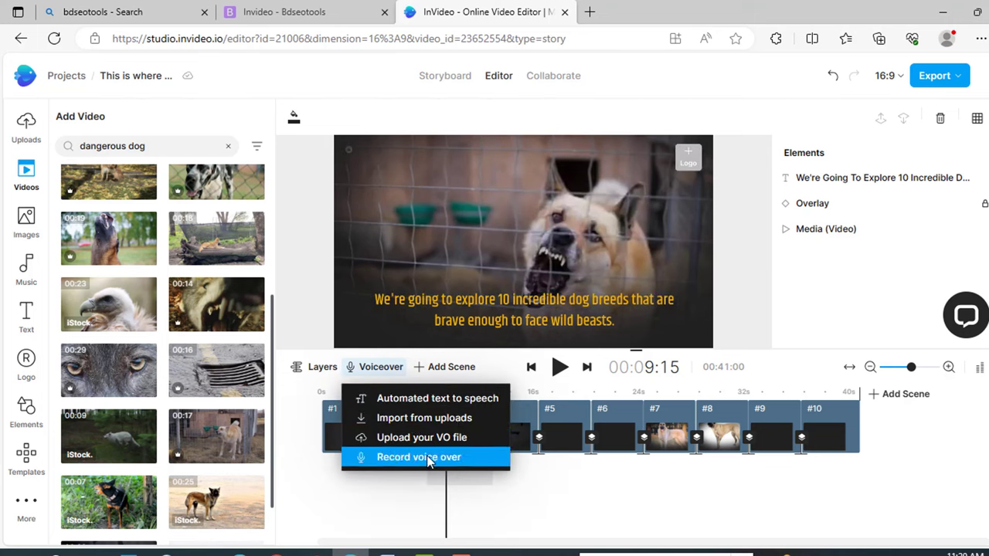
mouse_move(426, 464)
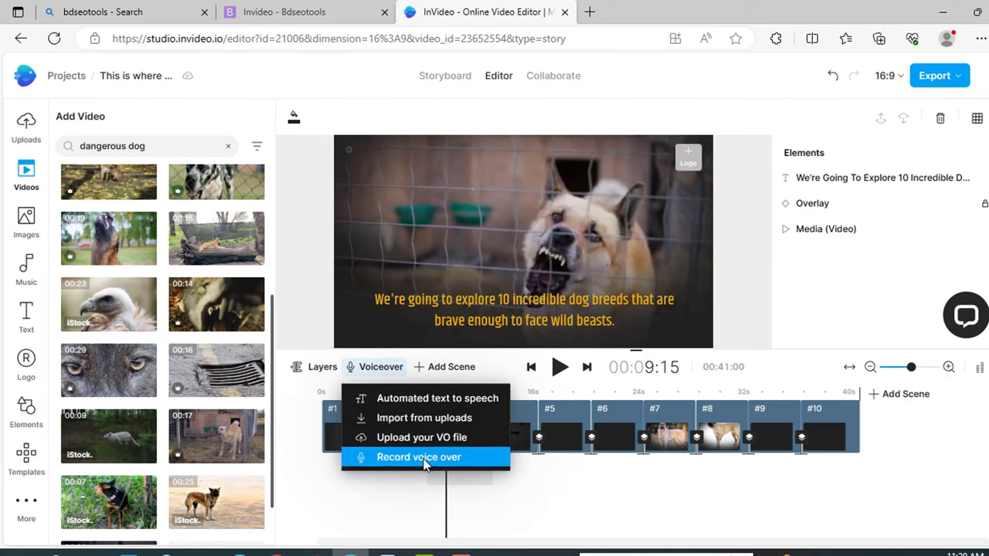
mouse_move(423, 398)
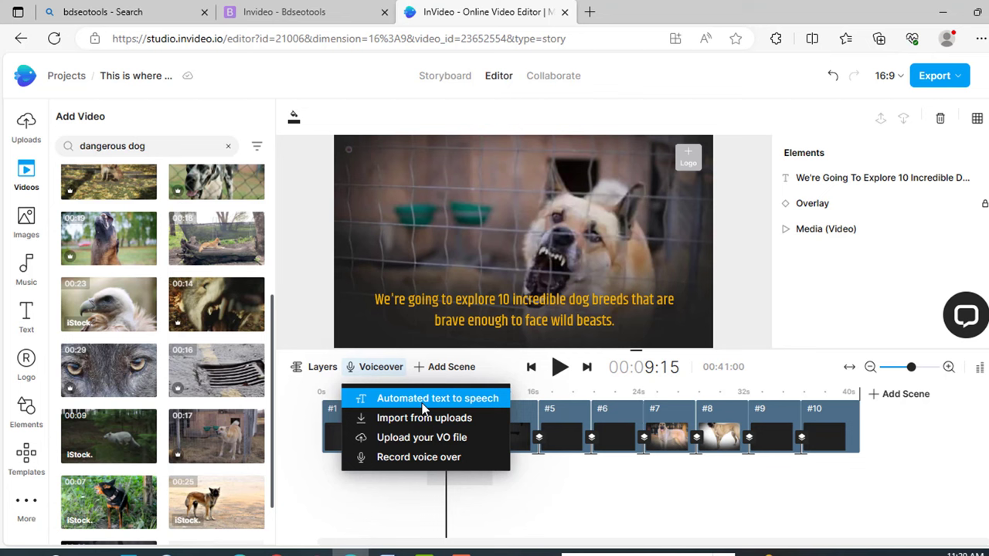
Generate a John voice AI voiceover from the captions and apply it to all scenes.
click(438, 398)
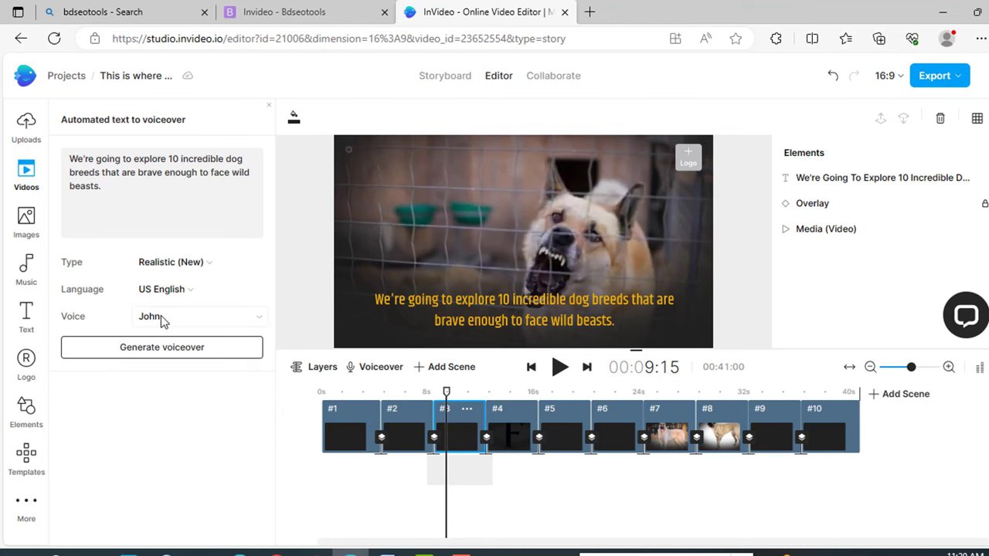
click(199, 316)
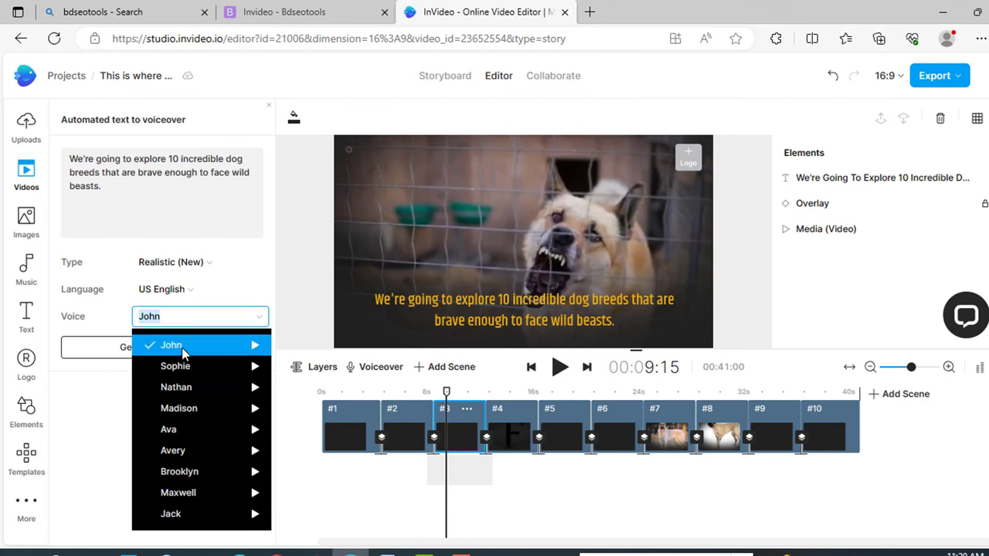
click(171, 345)
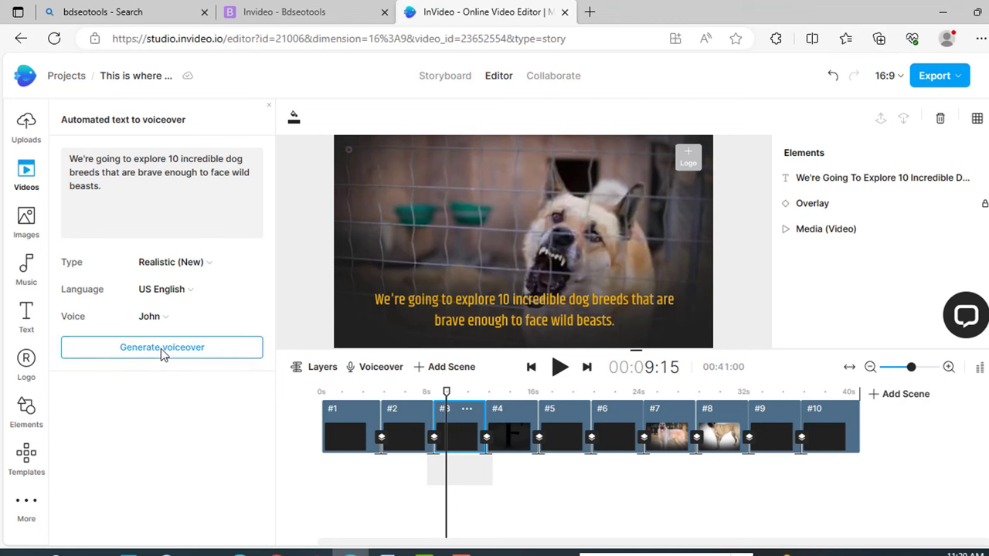
click(161, 347)
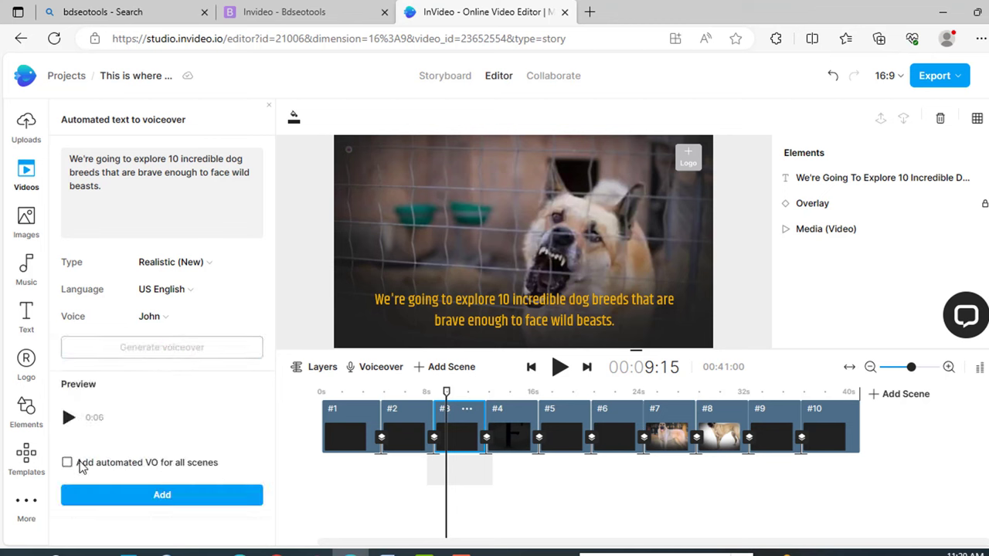
click(67, 462)
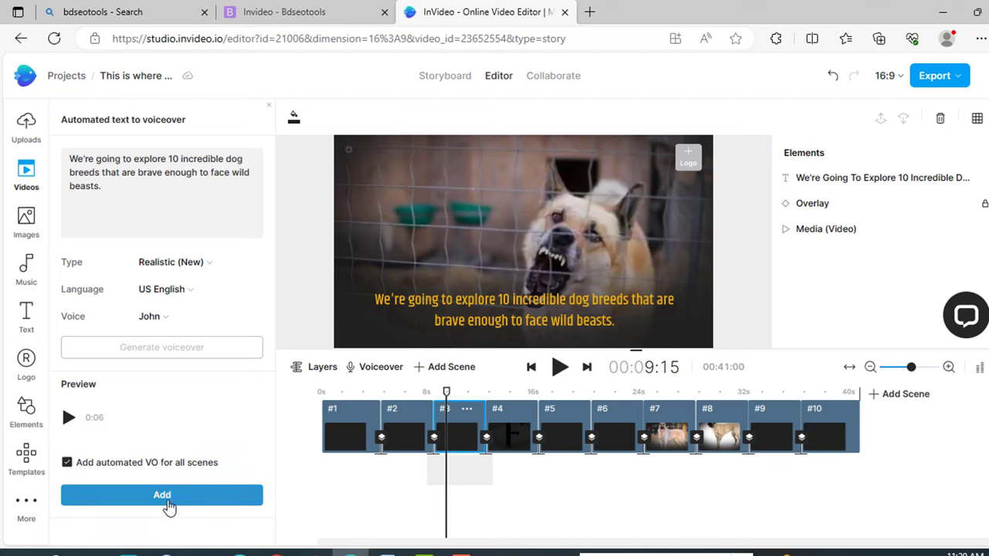
click(162, 494)
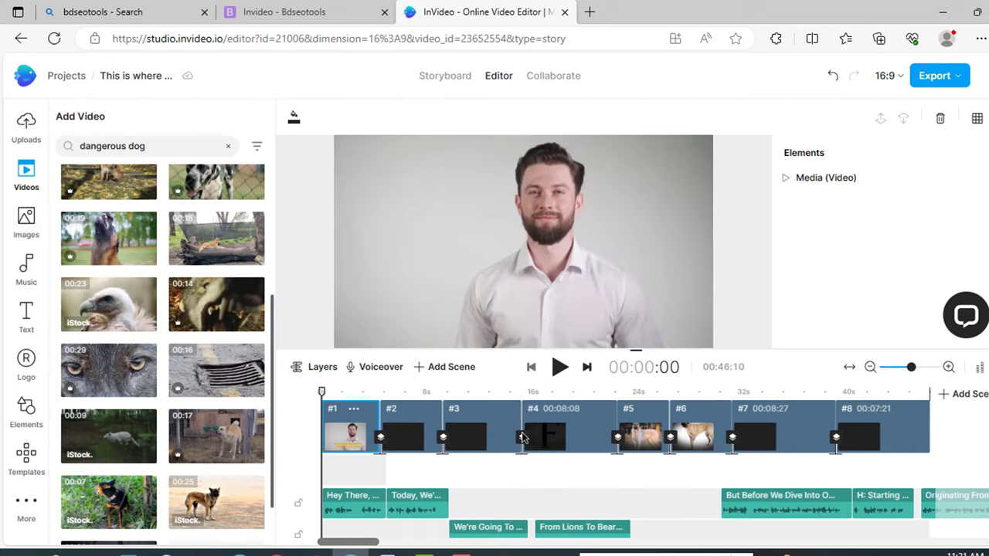
Play the voiced video briefly to hear the narration, then pause.
click(559, 367)
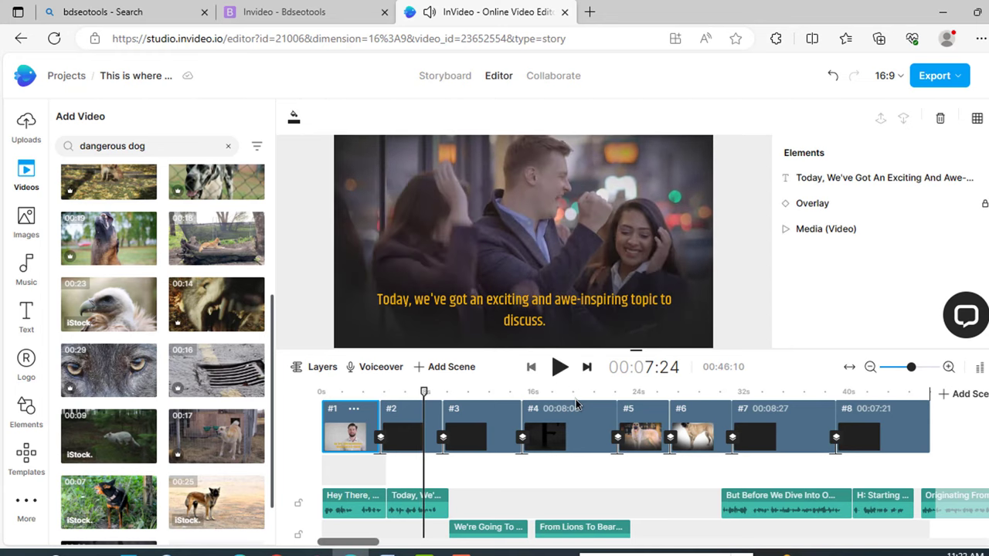
click(661, 12)
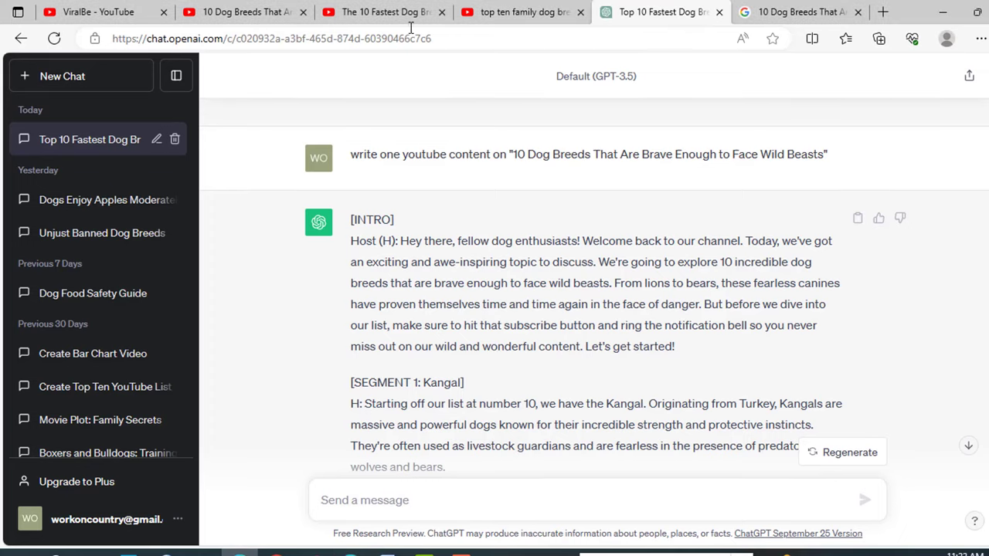
Glance at the reference brave-dog-breeds YouTube video, then return to InVideo.
click(382, 12)
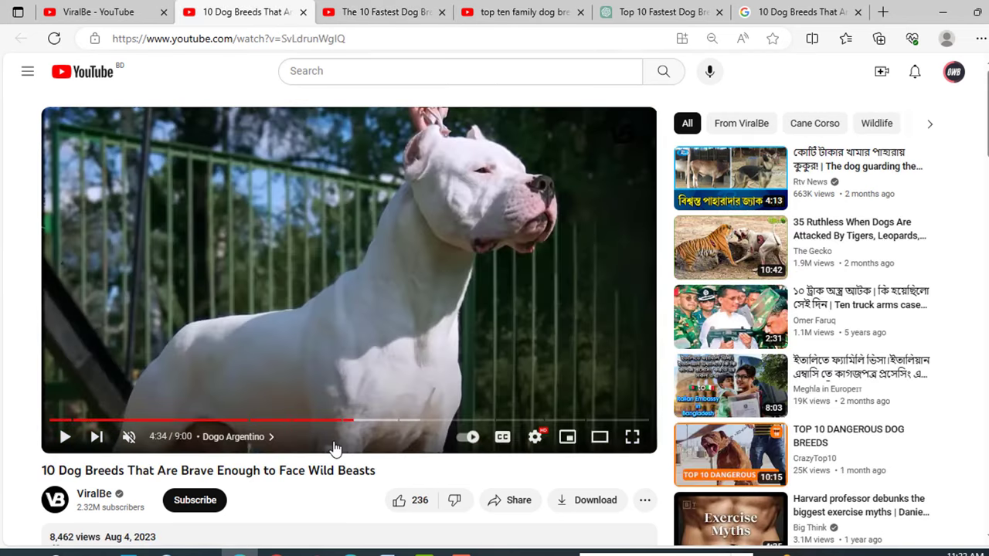
click(487, 11)
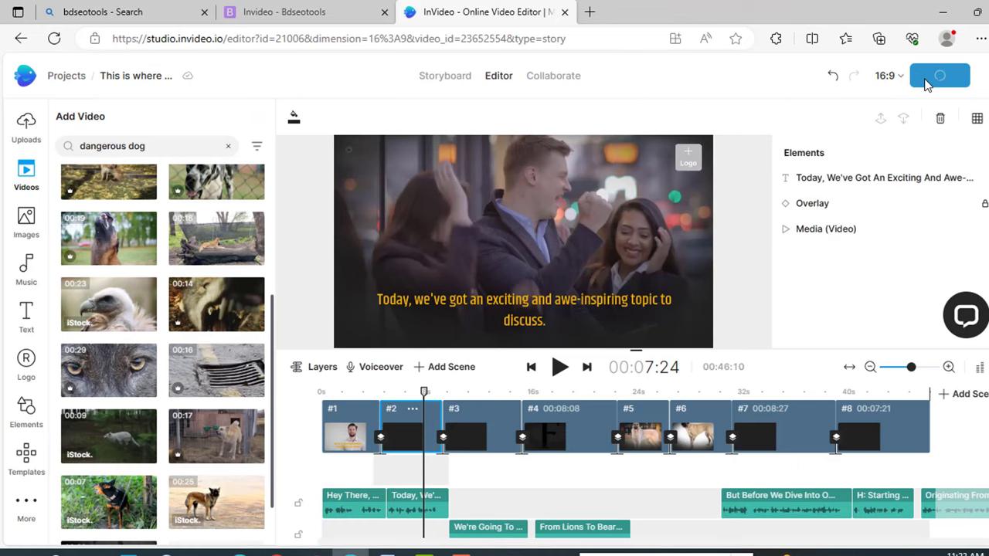
Export the dog-breed video at 1080p Full HD quality.
click(935, 75)
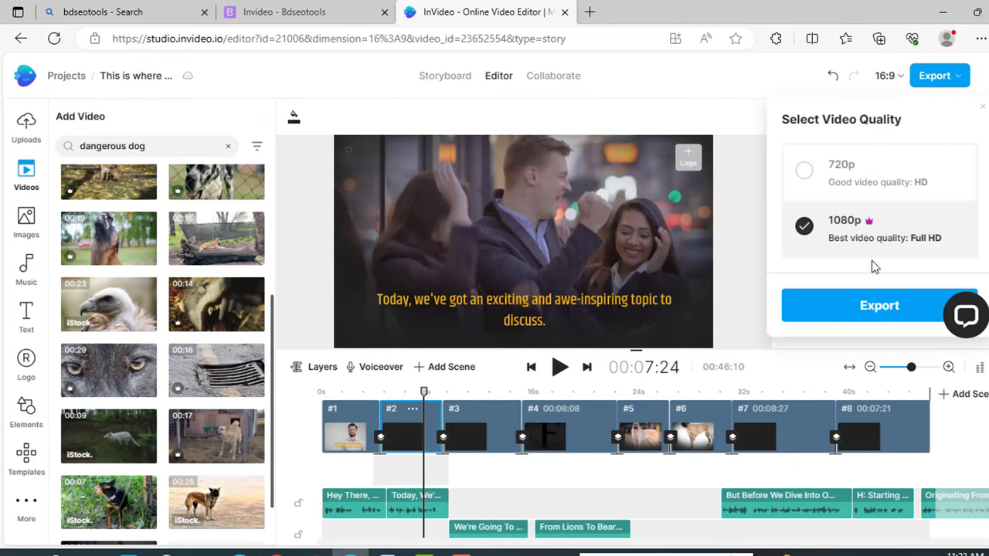
mouse_move(942, 274)
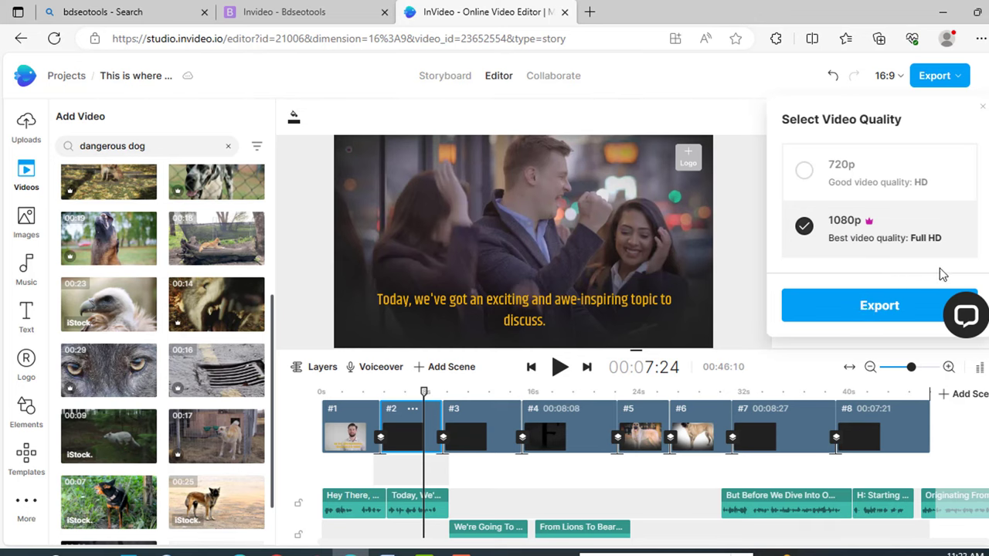
click(879, 305)
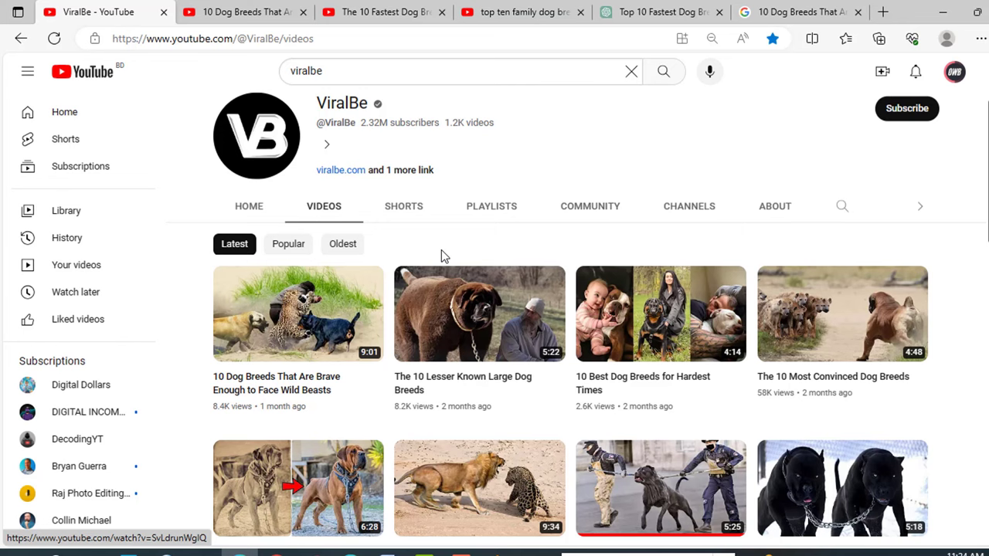
Scroll ViralBe's video list, then open Authority Hacker's pet affiliate article in a new tab.
scroll(down, 3)
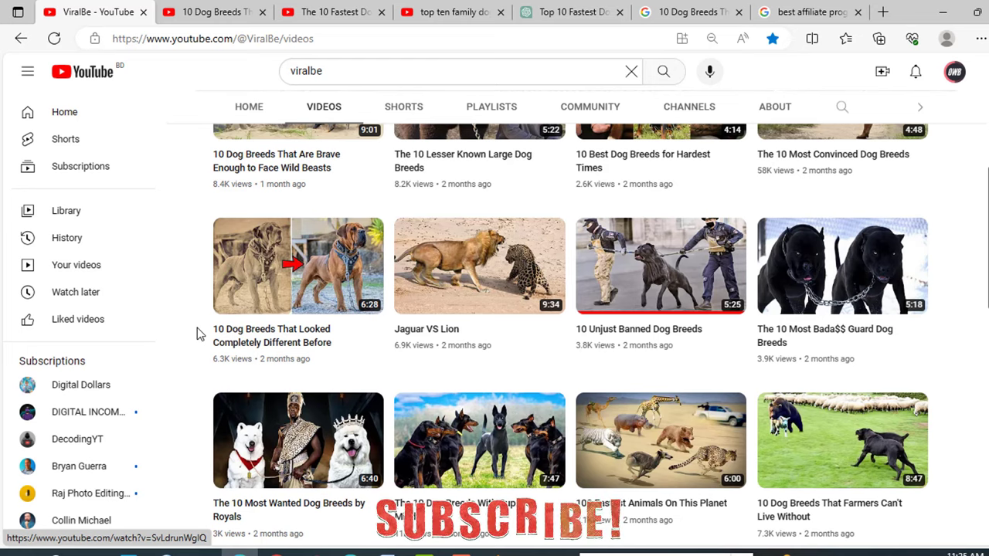
click(809, 11)
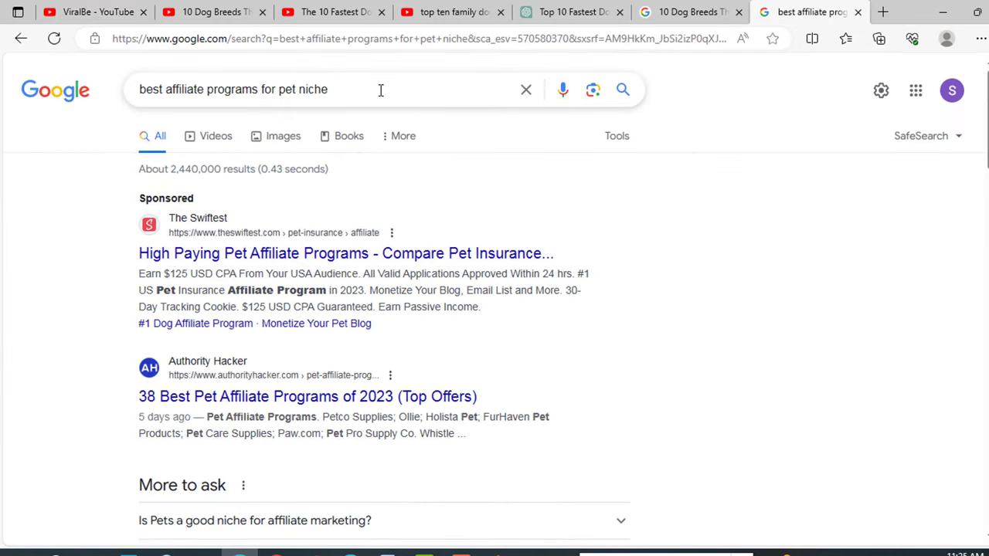
scroll(down, 3)
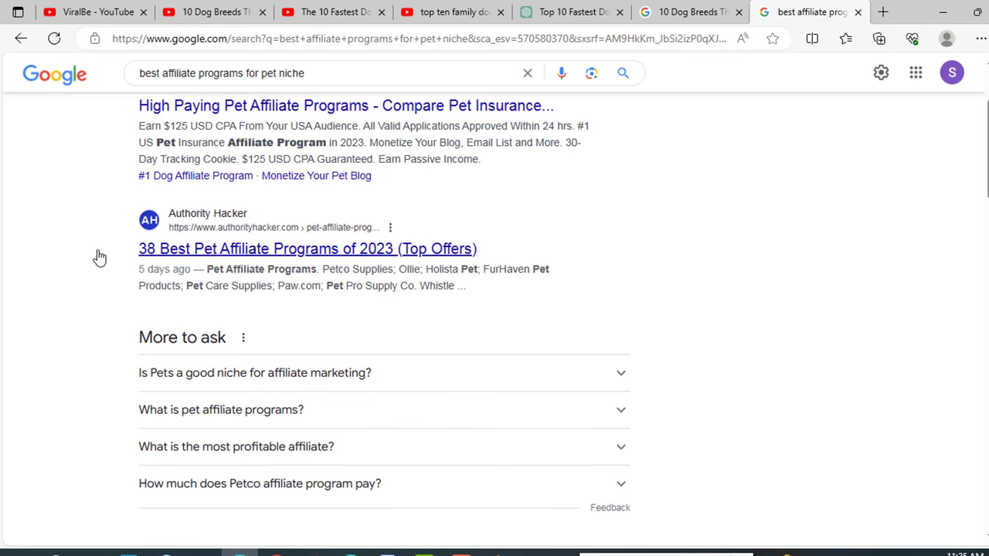
right_click(307, 248)
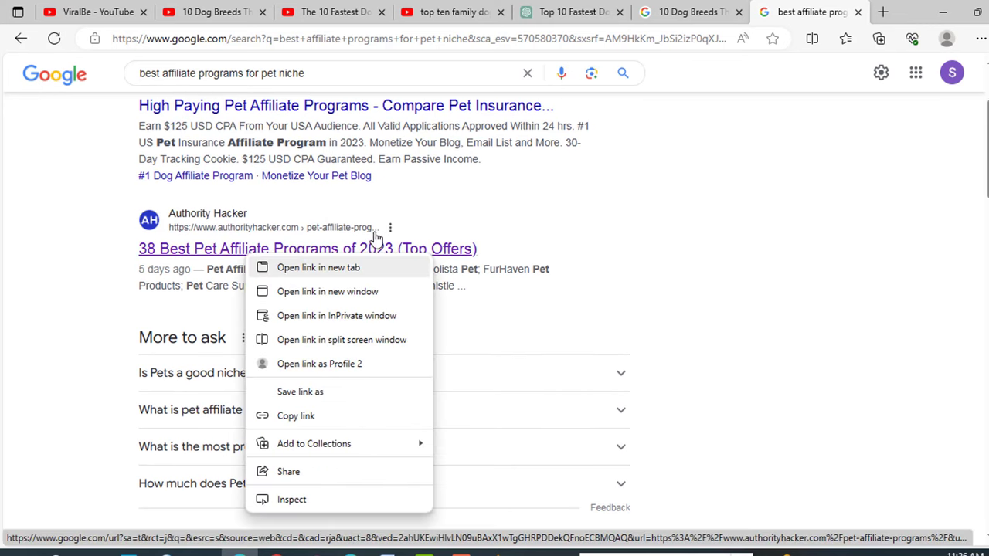
click(319, 267)
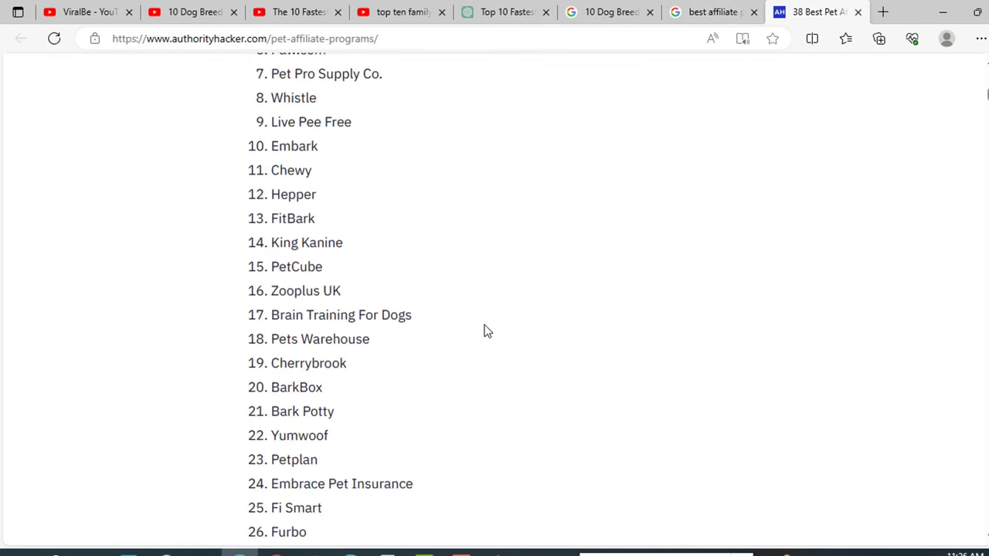
Read the pet affiliate entries, highlighting the $239 EPC, then return to ViralBe's videos.
scroll(up, 3)
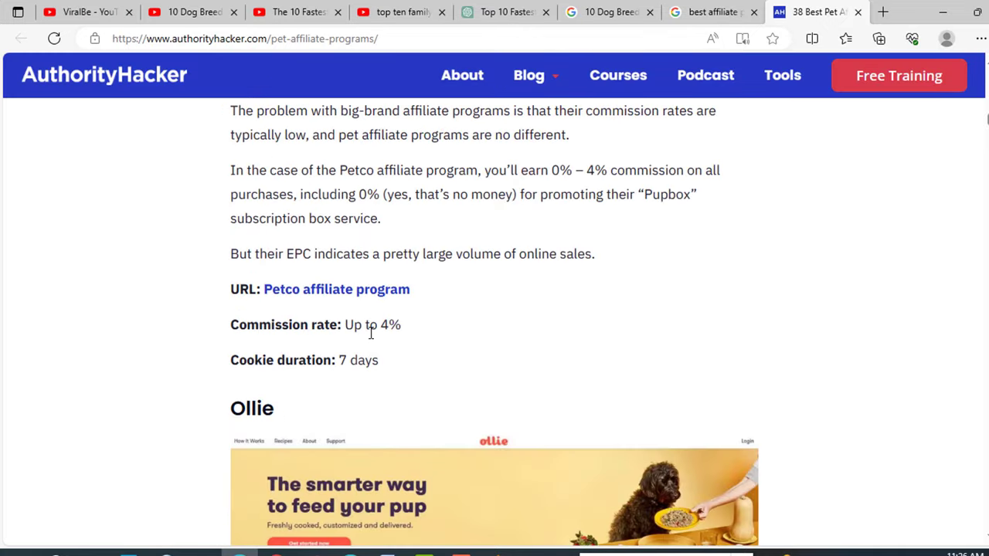
scroll(down, 3)
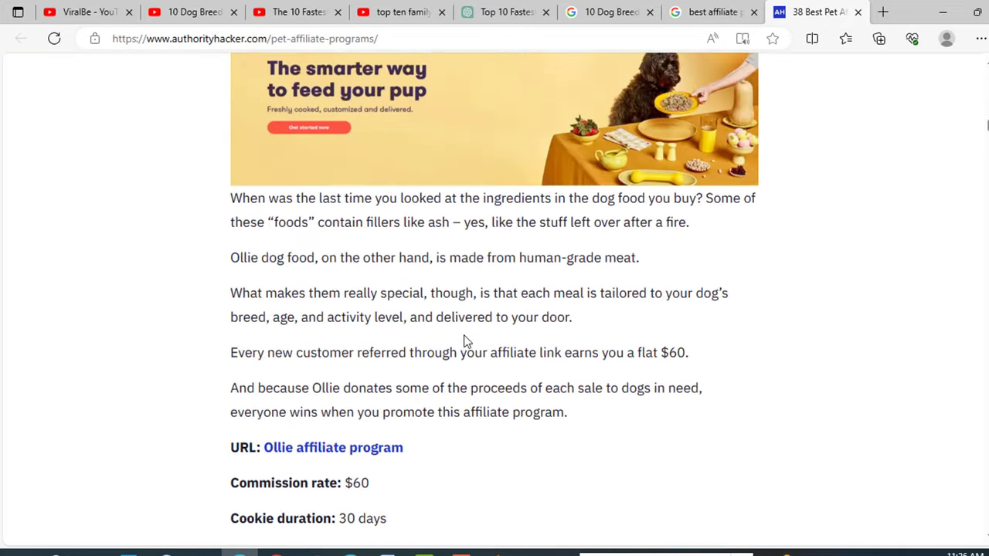
scroll(down, 3)
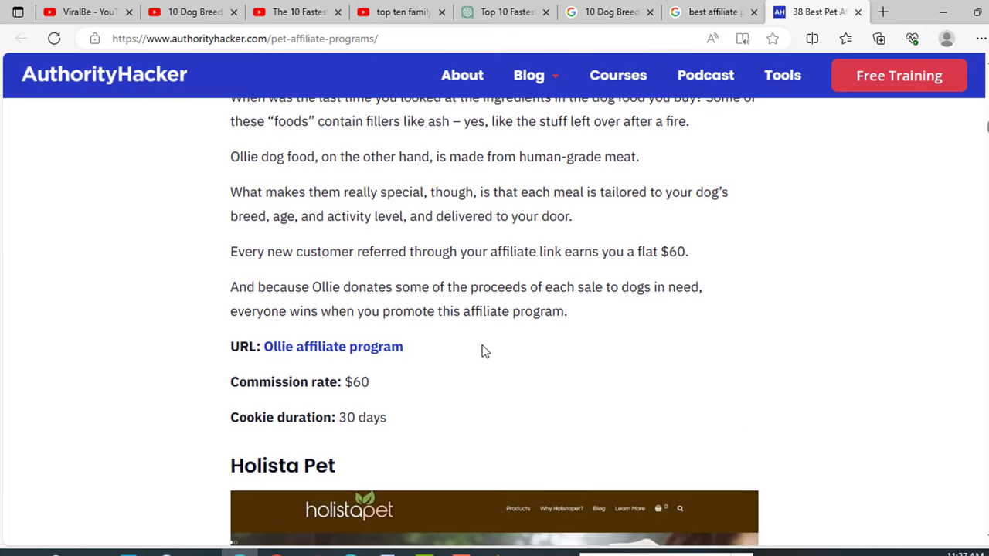
scroll(down, 3)
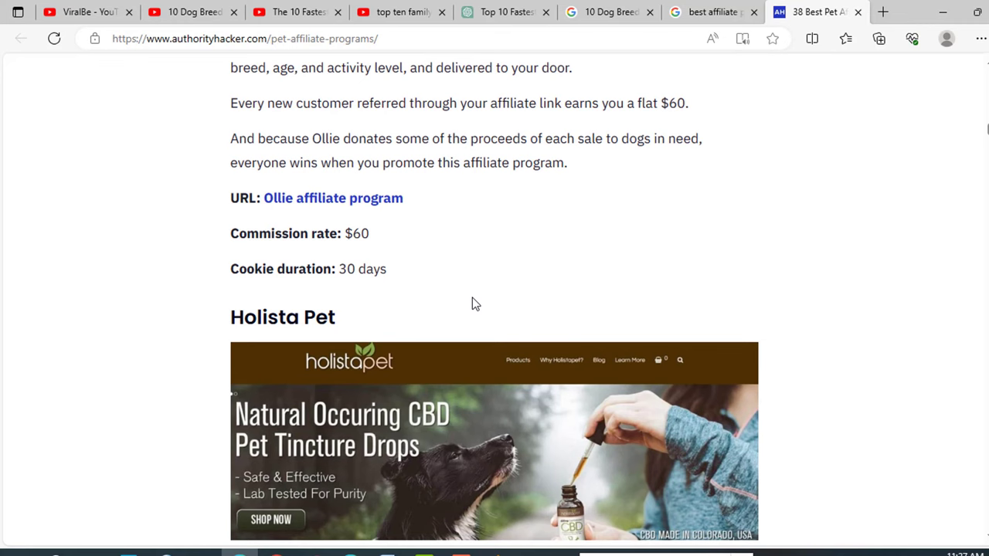
scroll(down, 3)
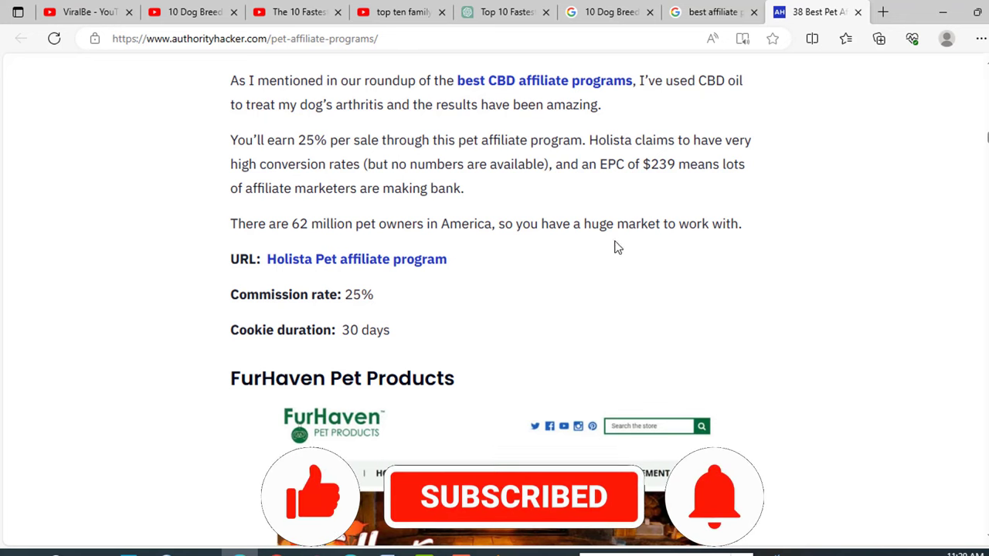
double_click(658, 164)
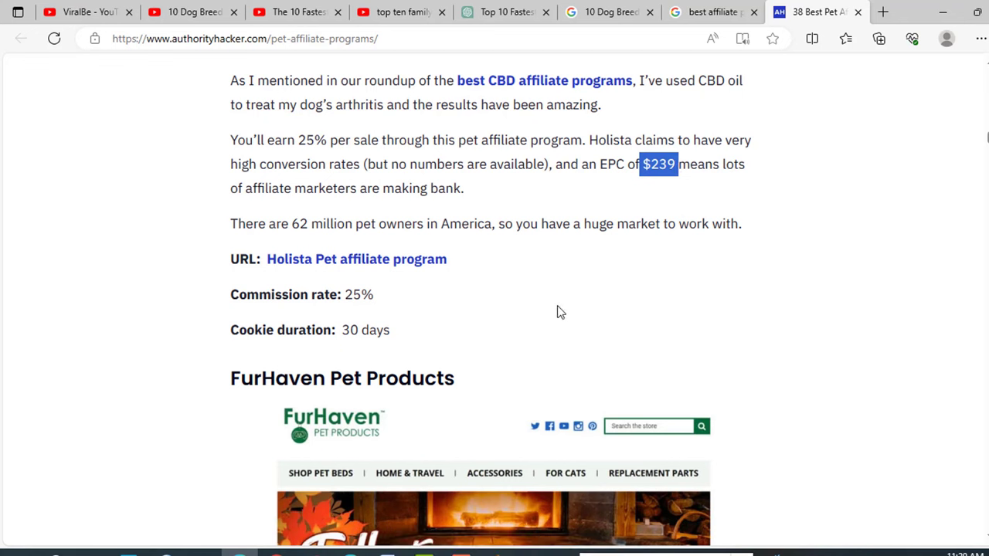
mouse_move(563, 310)
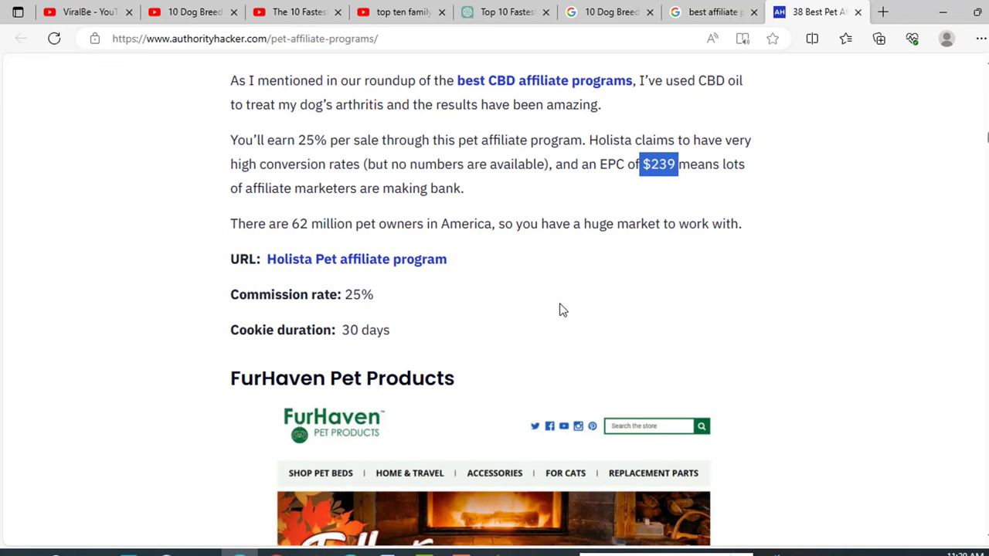
mouse_move(824, 419)
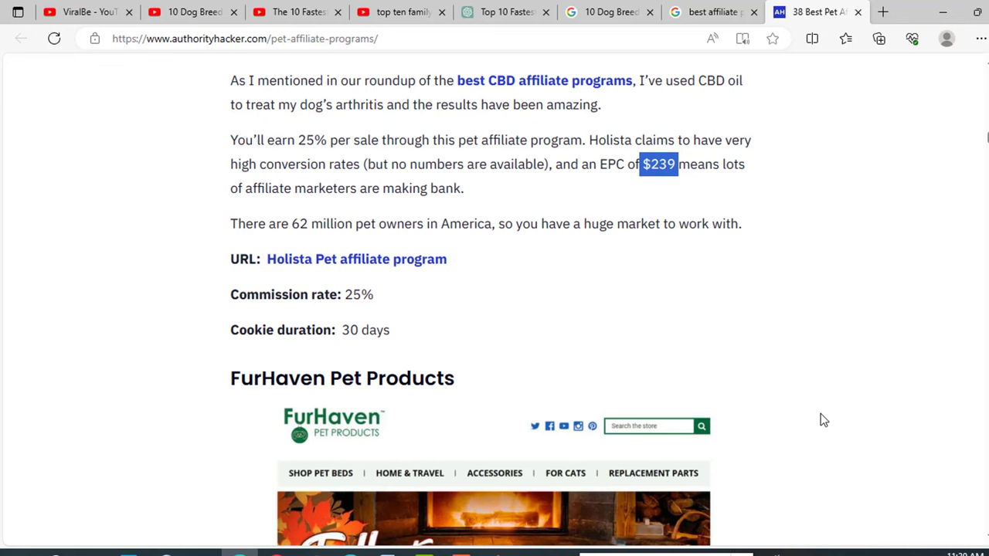
scroll(down, 3)
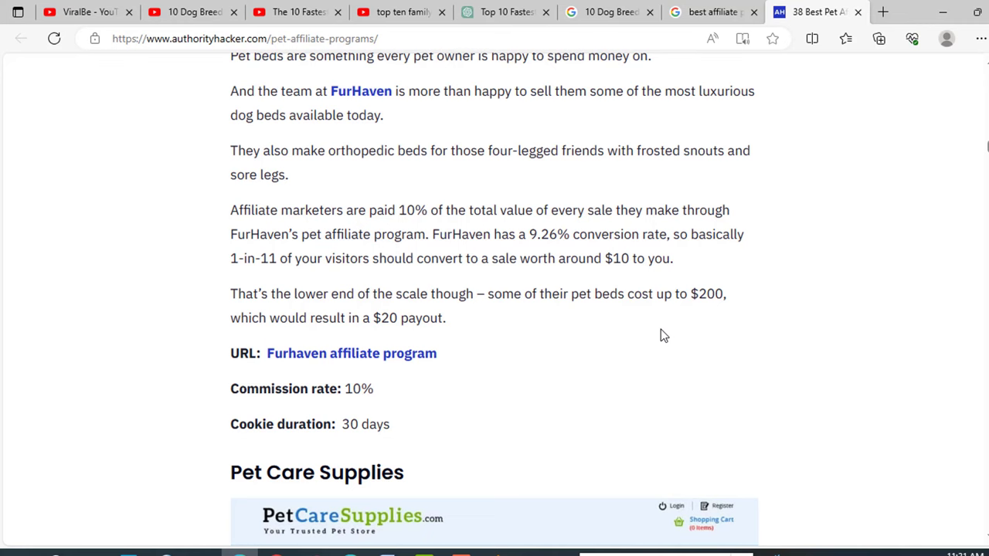
mouse_move(618, 139)
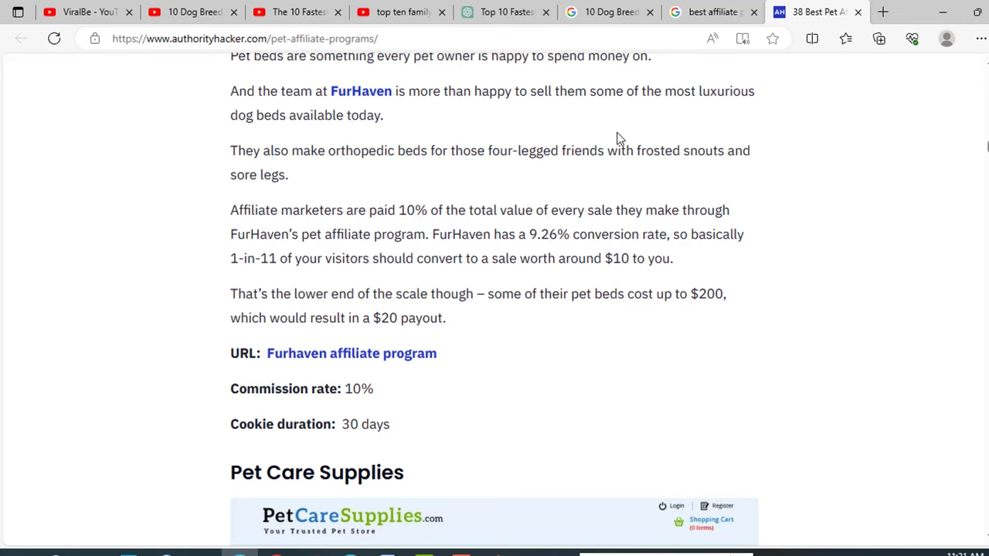
click(85, 12)
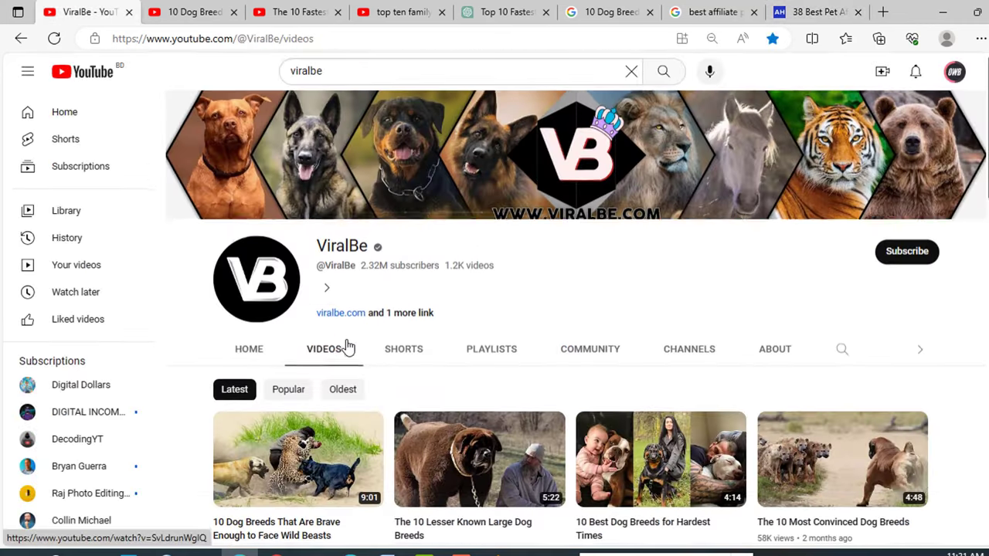
scroll(down, 3)
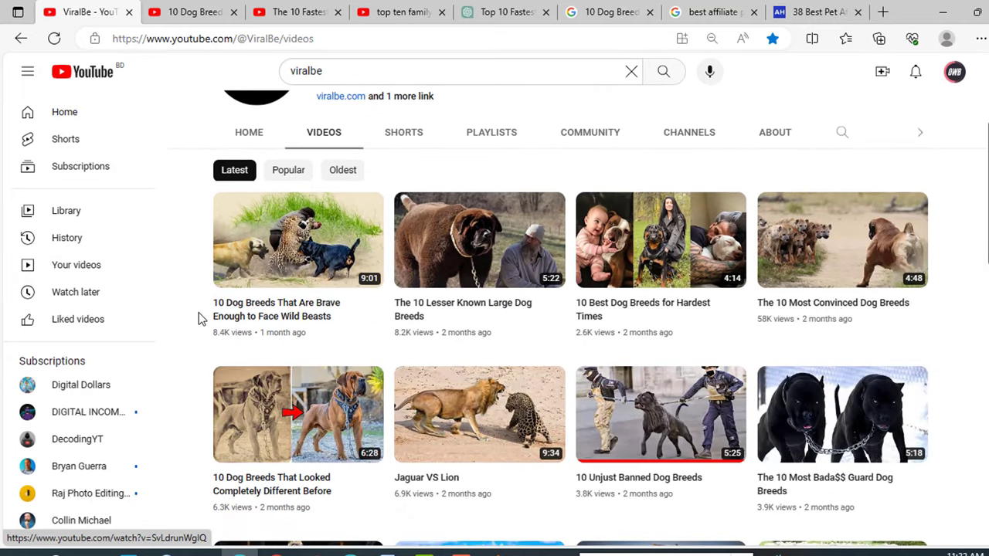
scroll(down, 3)
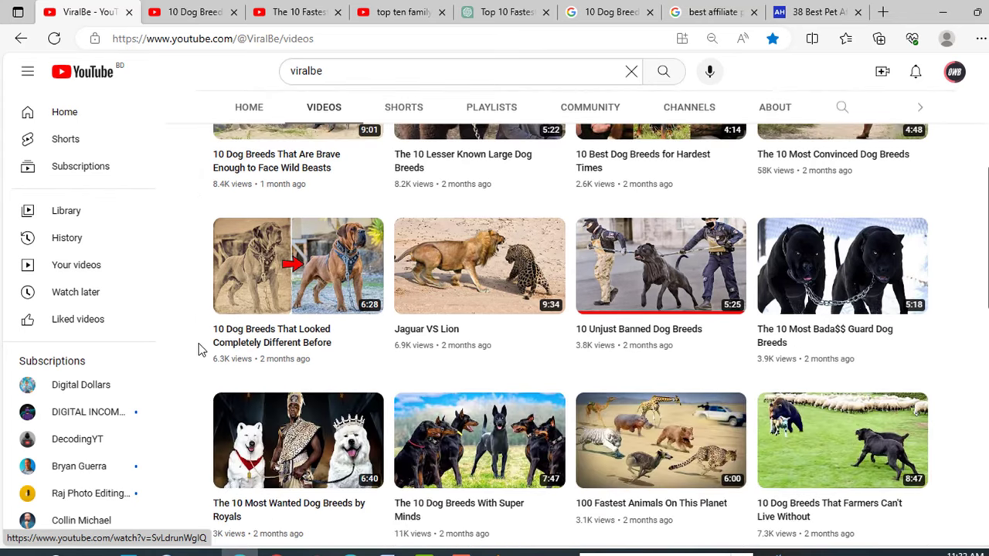